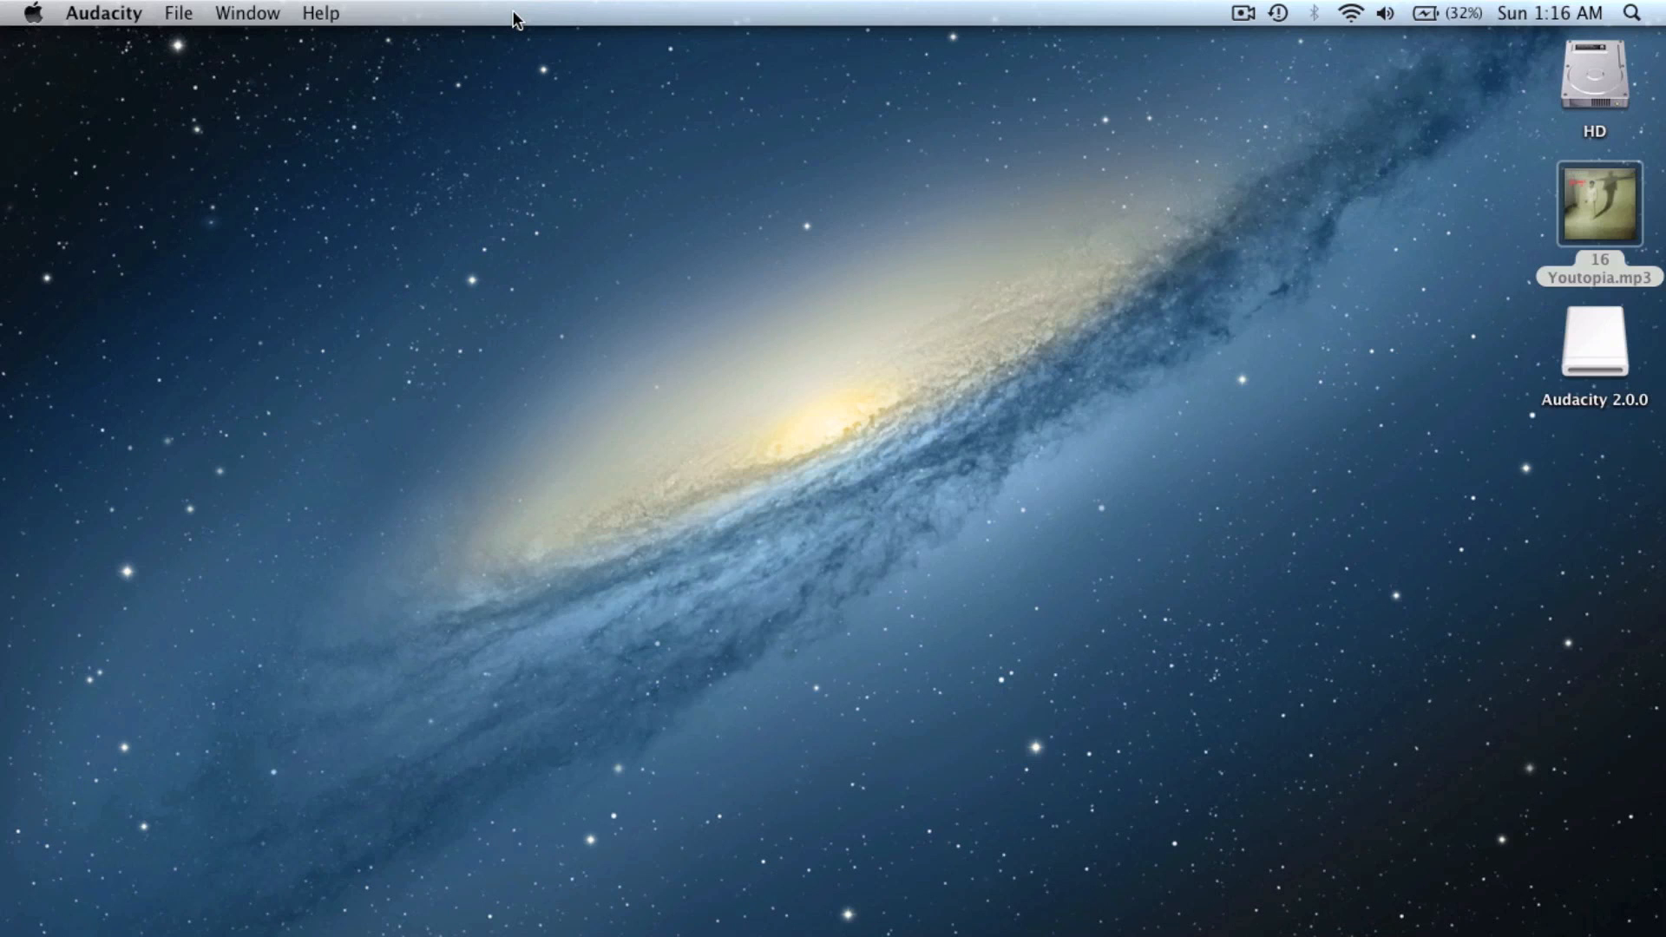
Load 16 Youtopia.mp3 from the Desktop via File > Open.
left_click(177, 12)
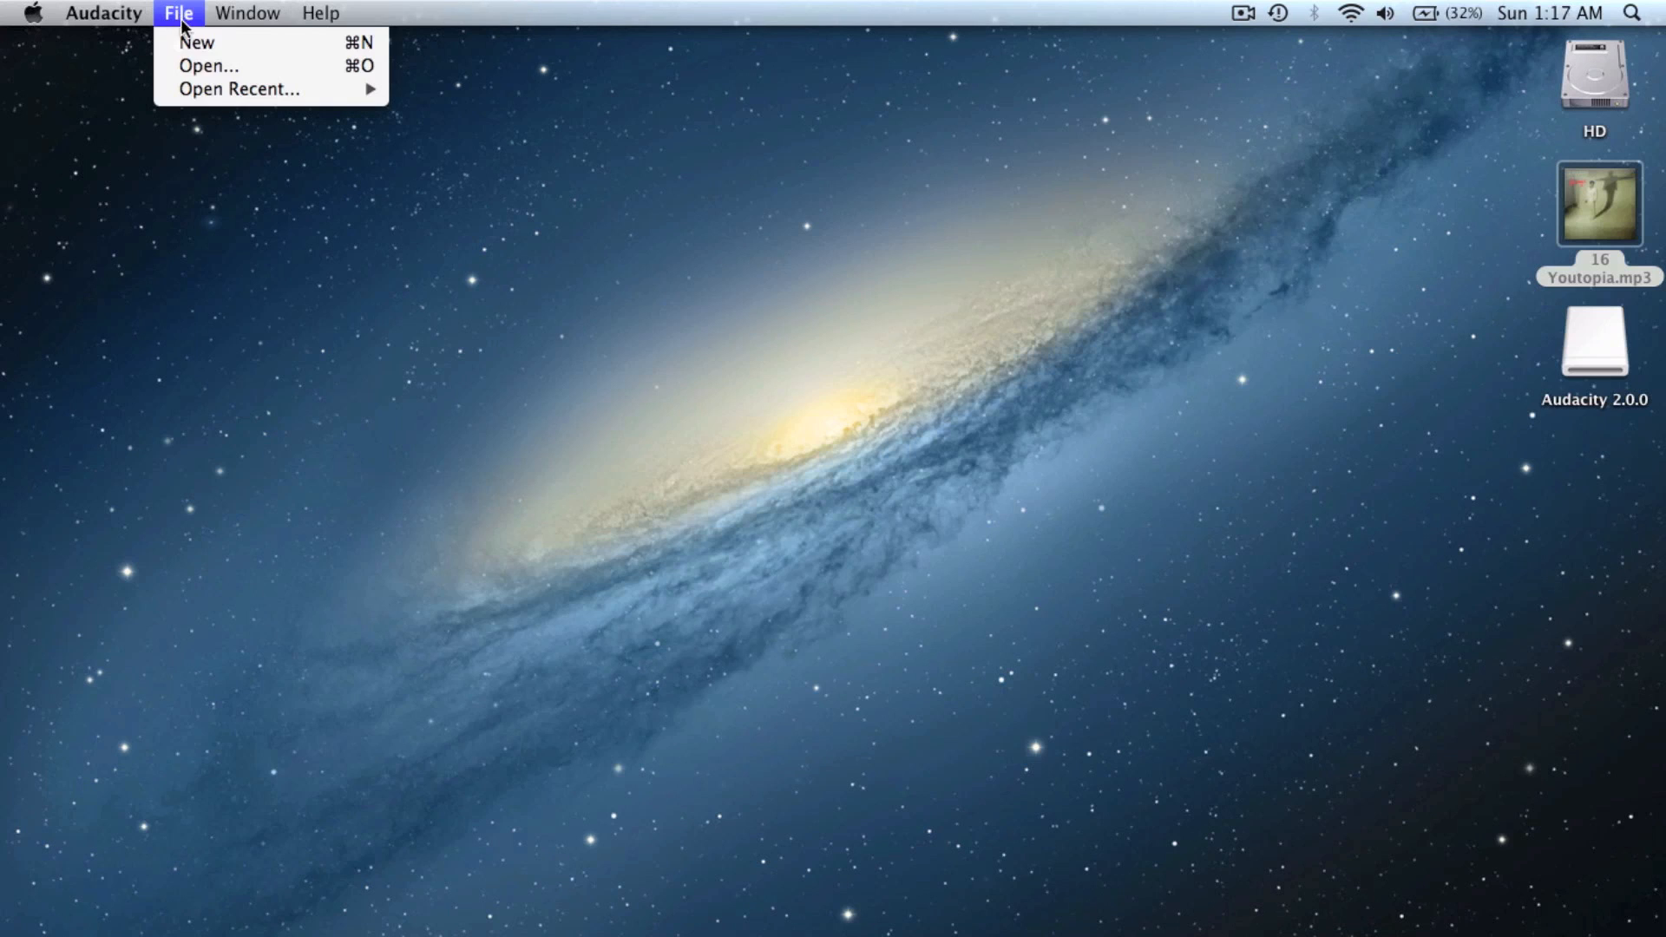
left_click(210, 64)
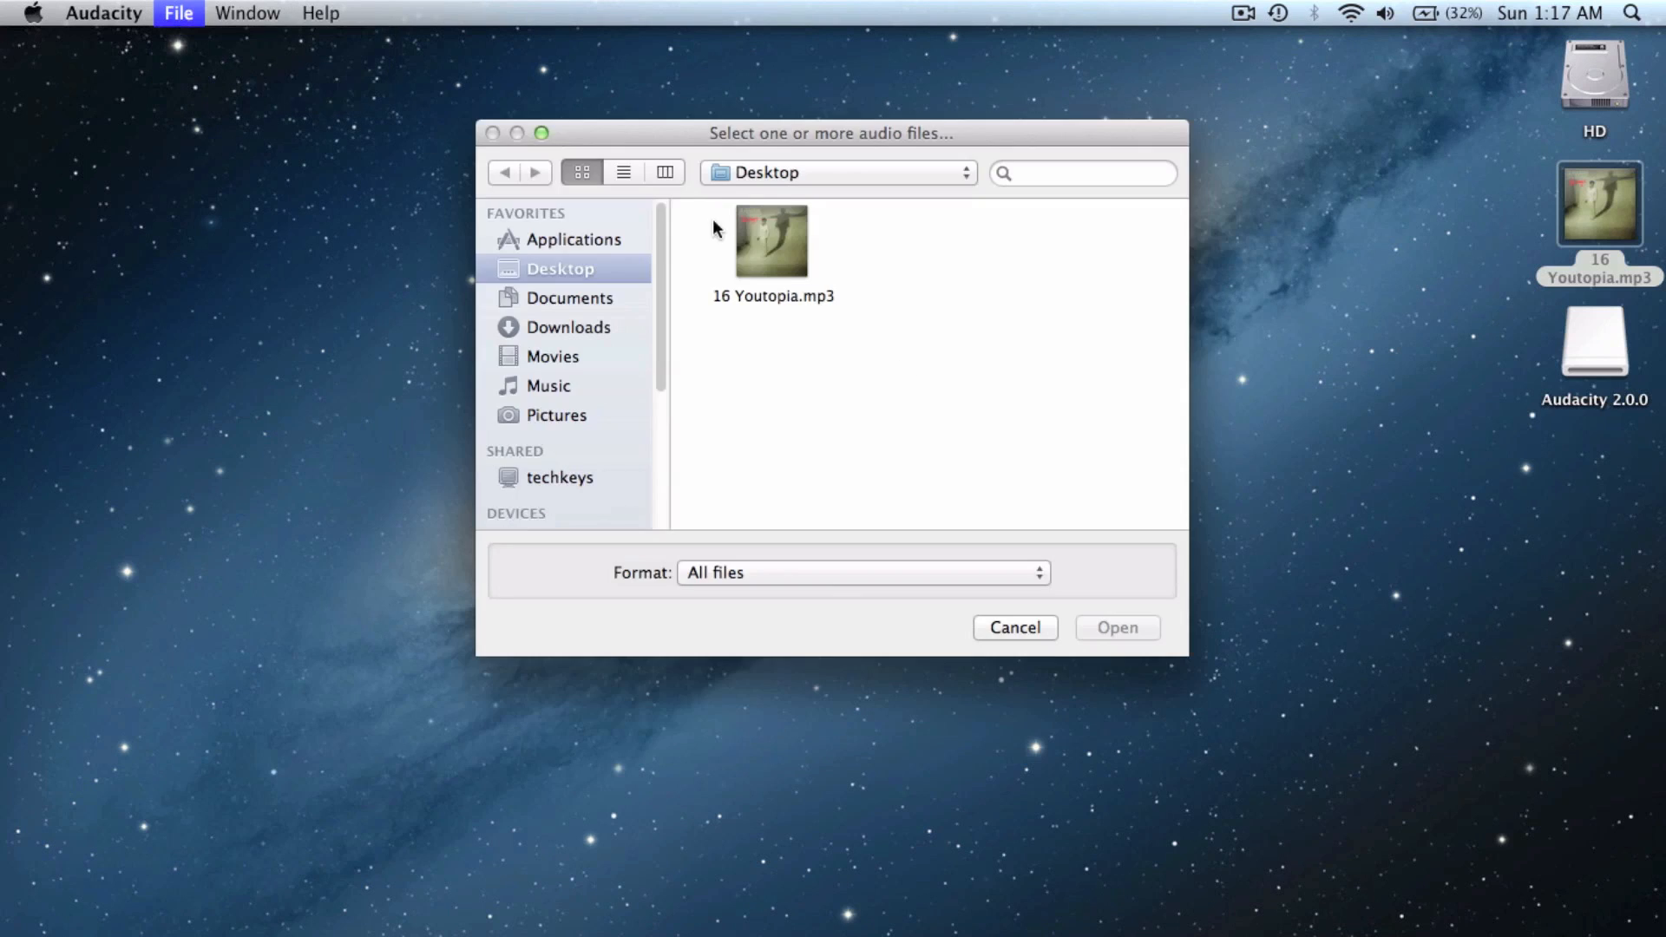
left_click(1116, 627)
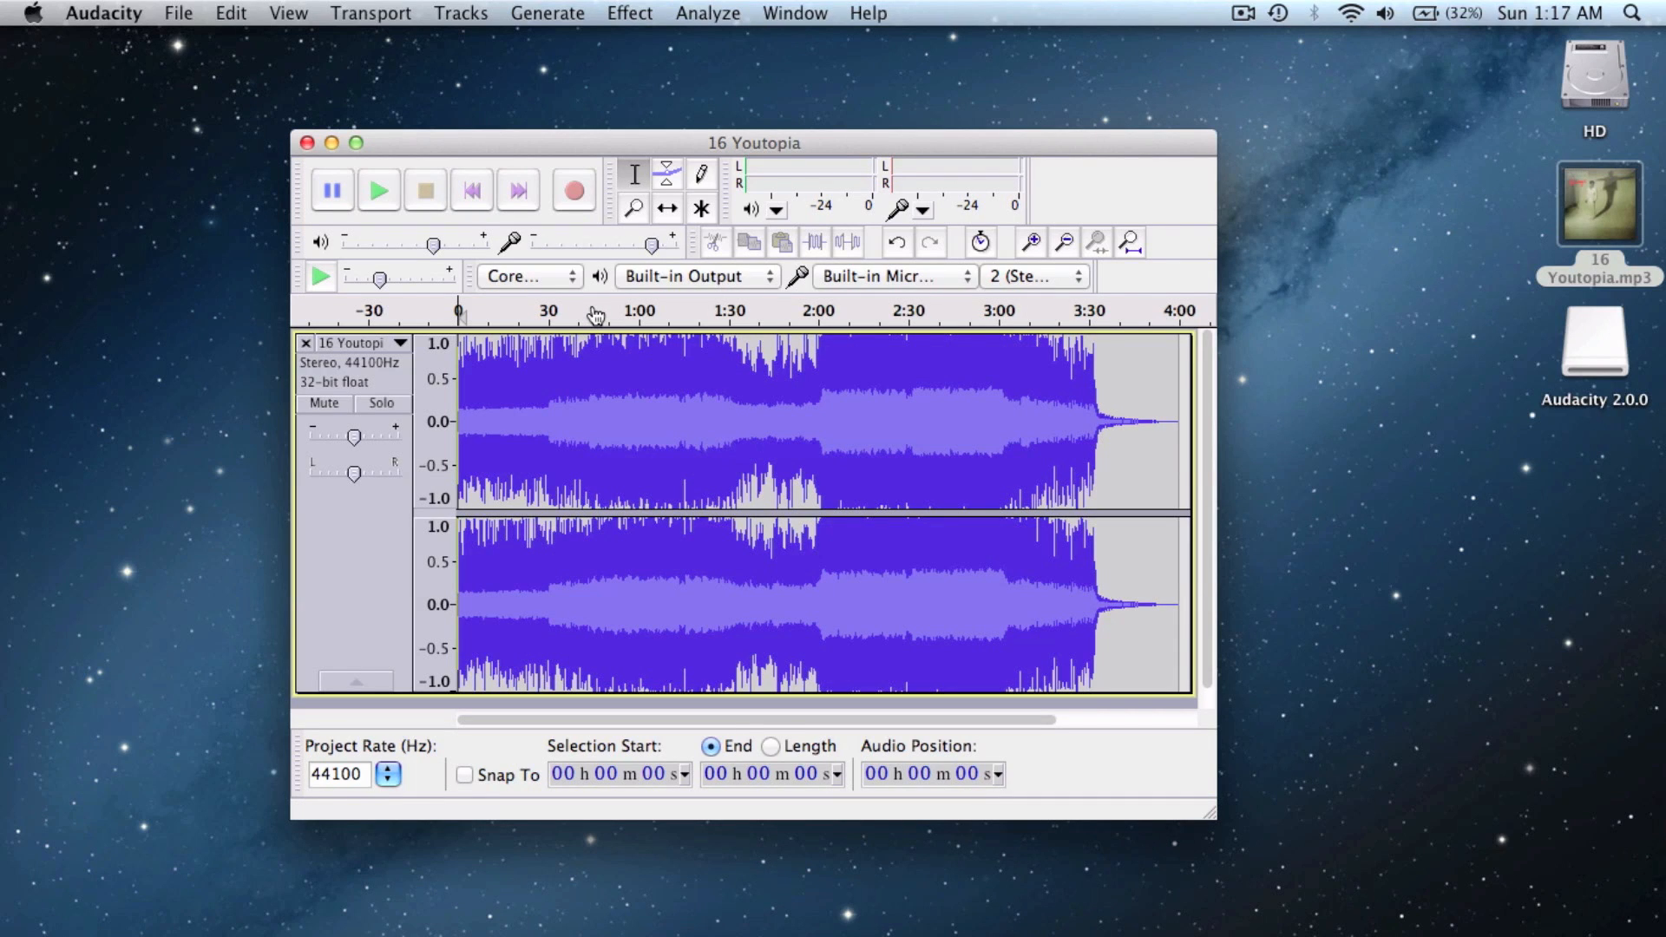
left_click(594, 310)
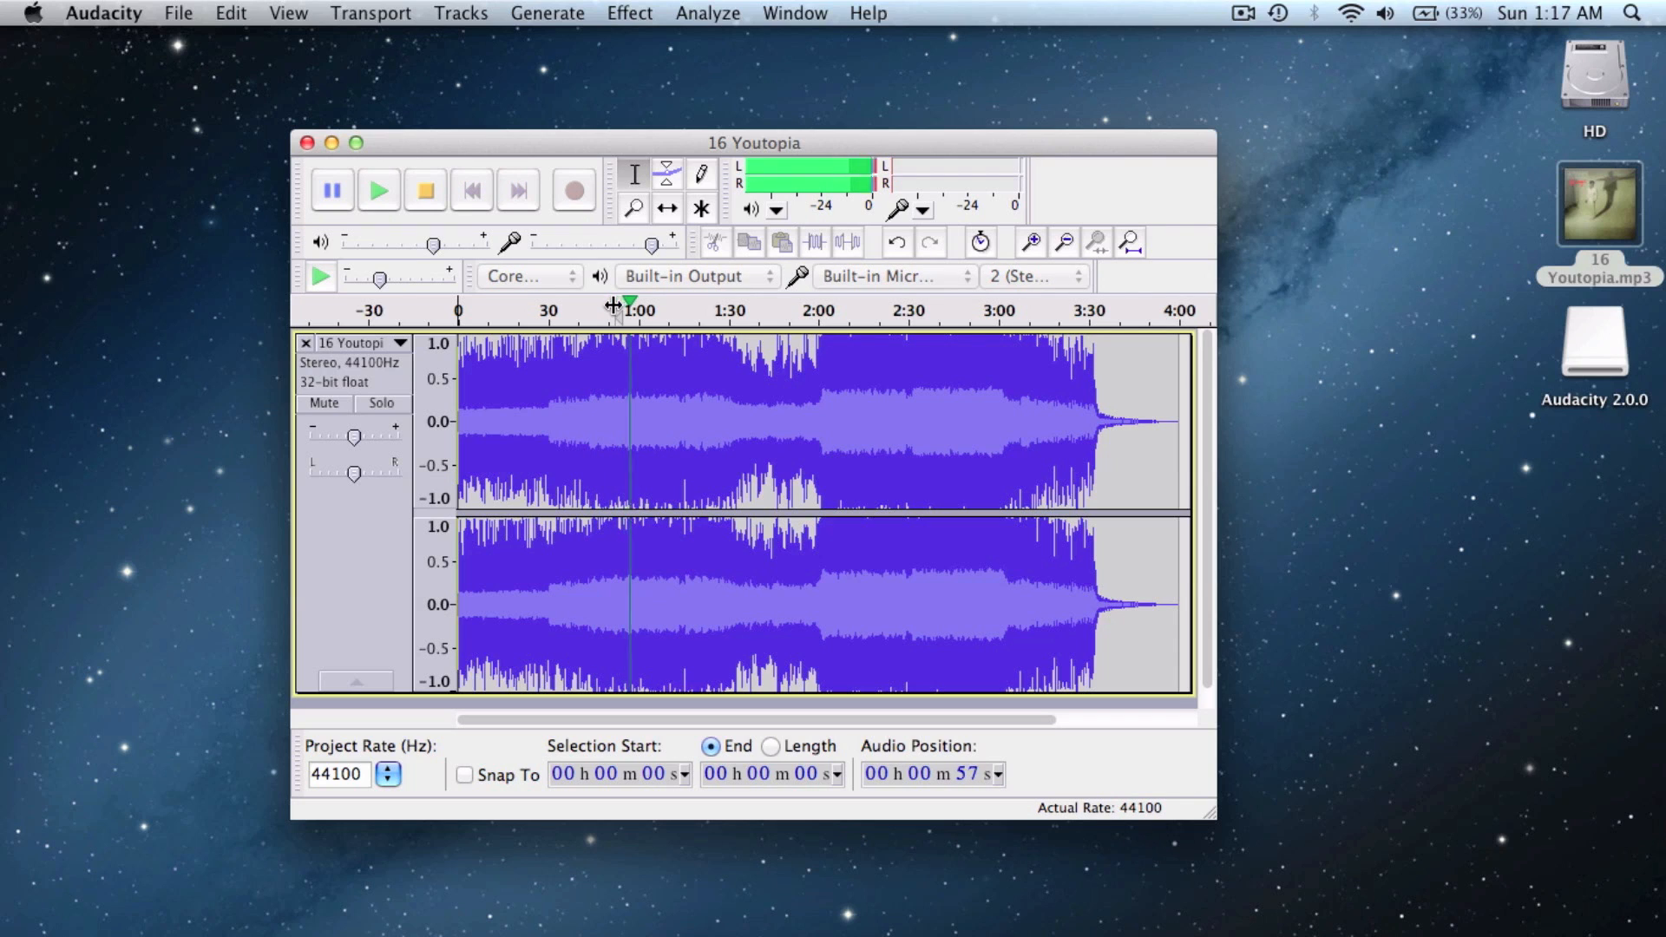
left_click(427, 191)
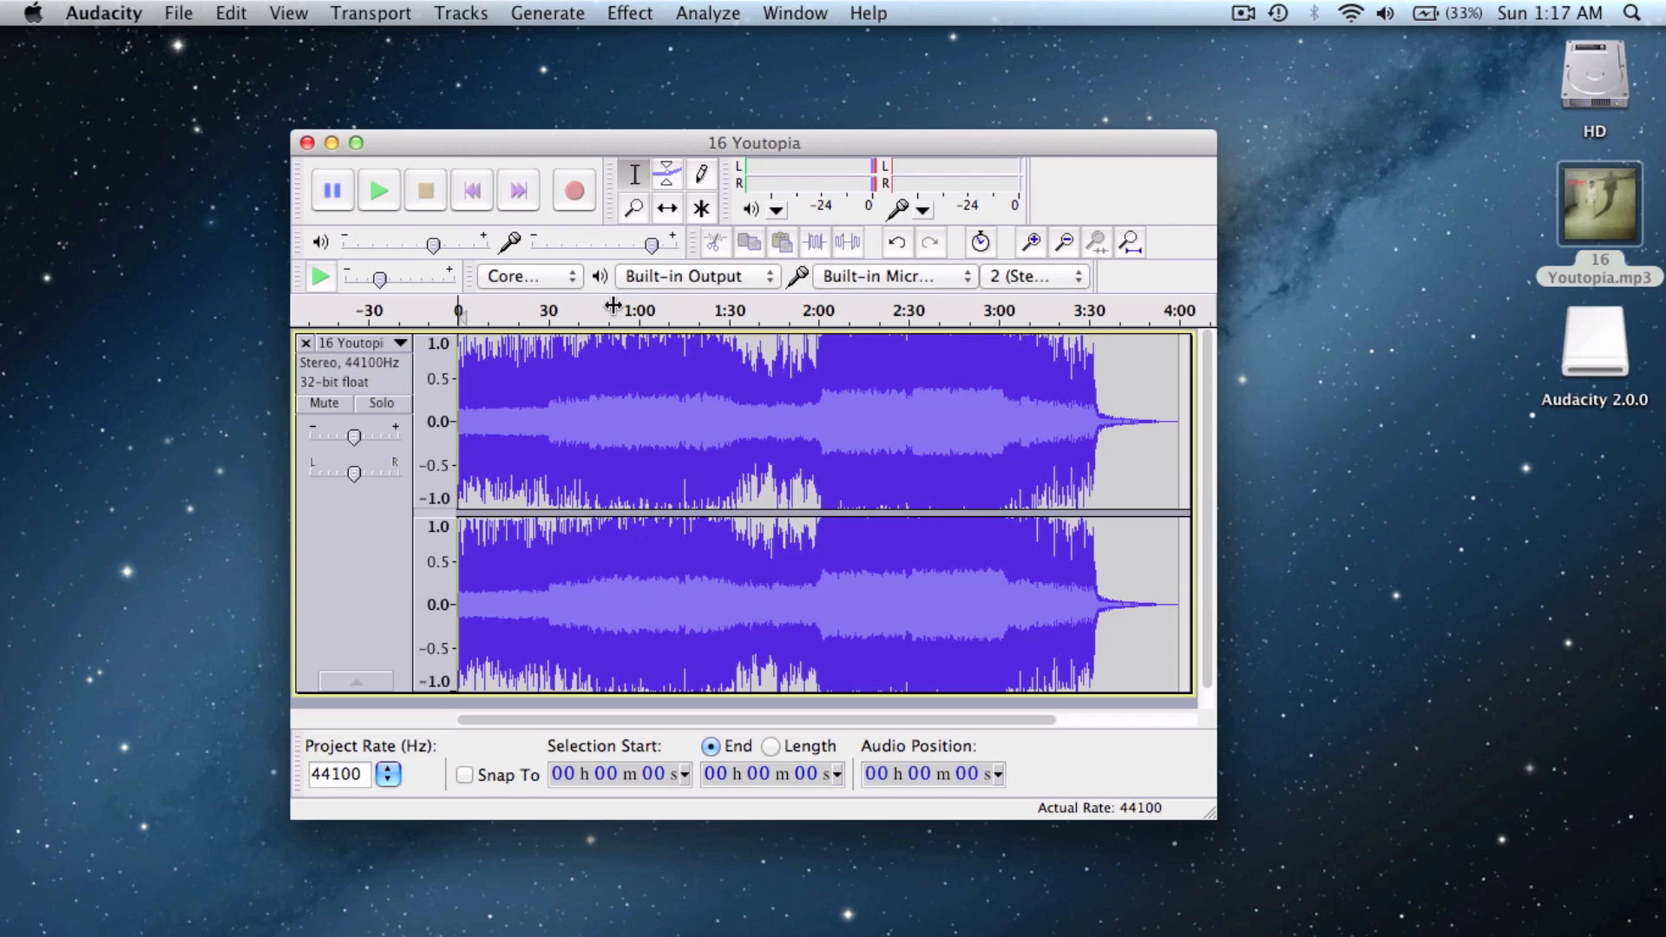
mouse_move(667, 319)
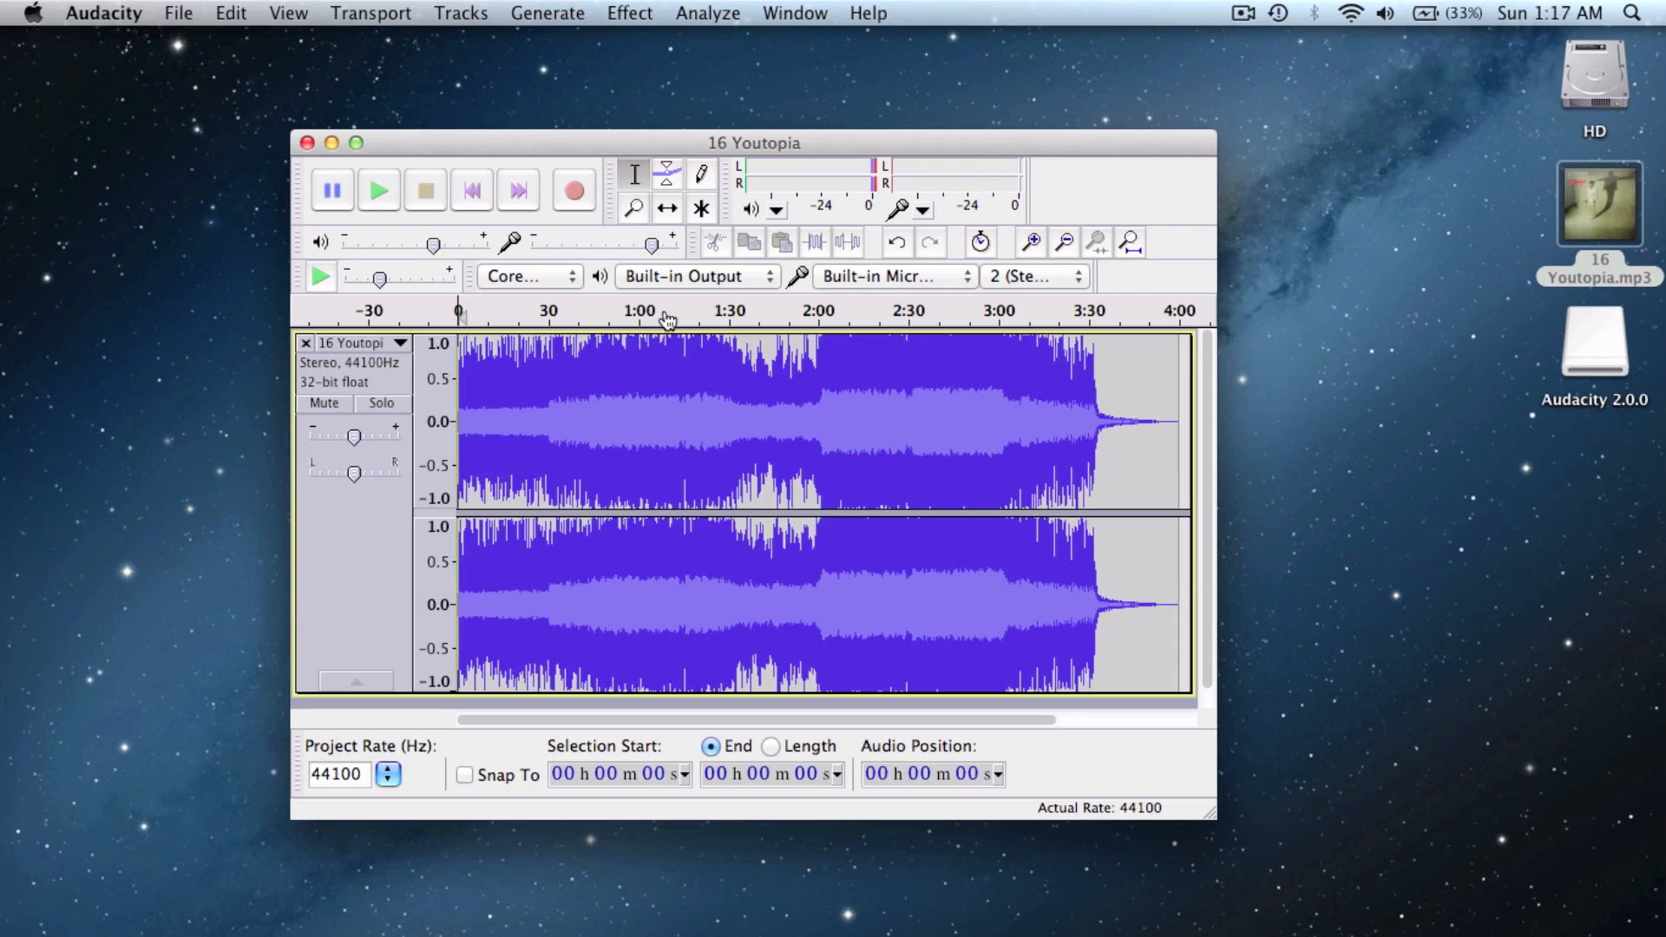
left_click(629, 13)
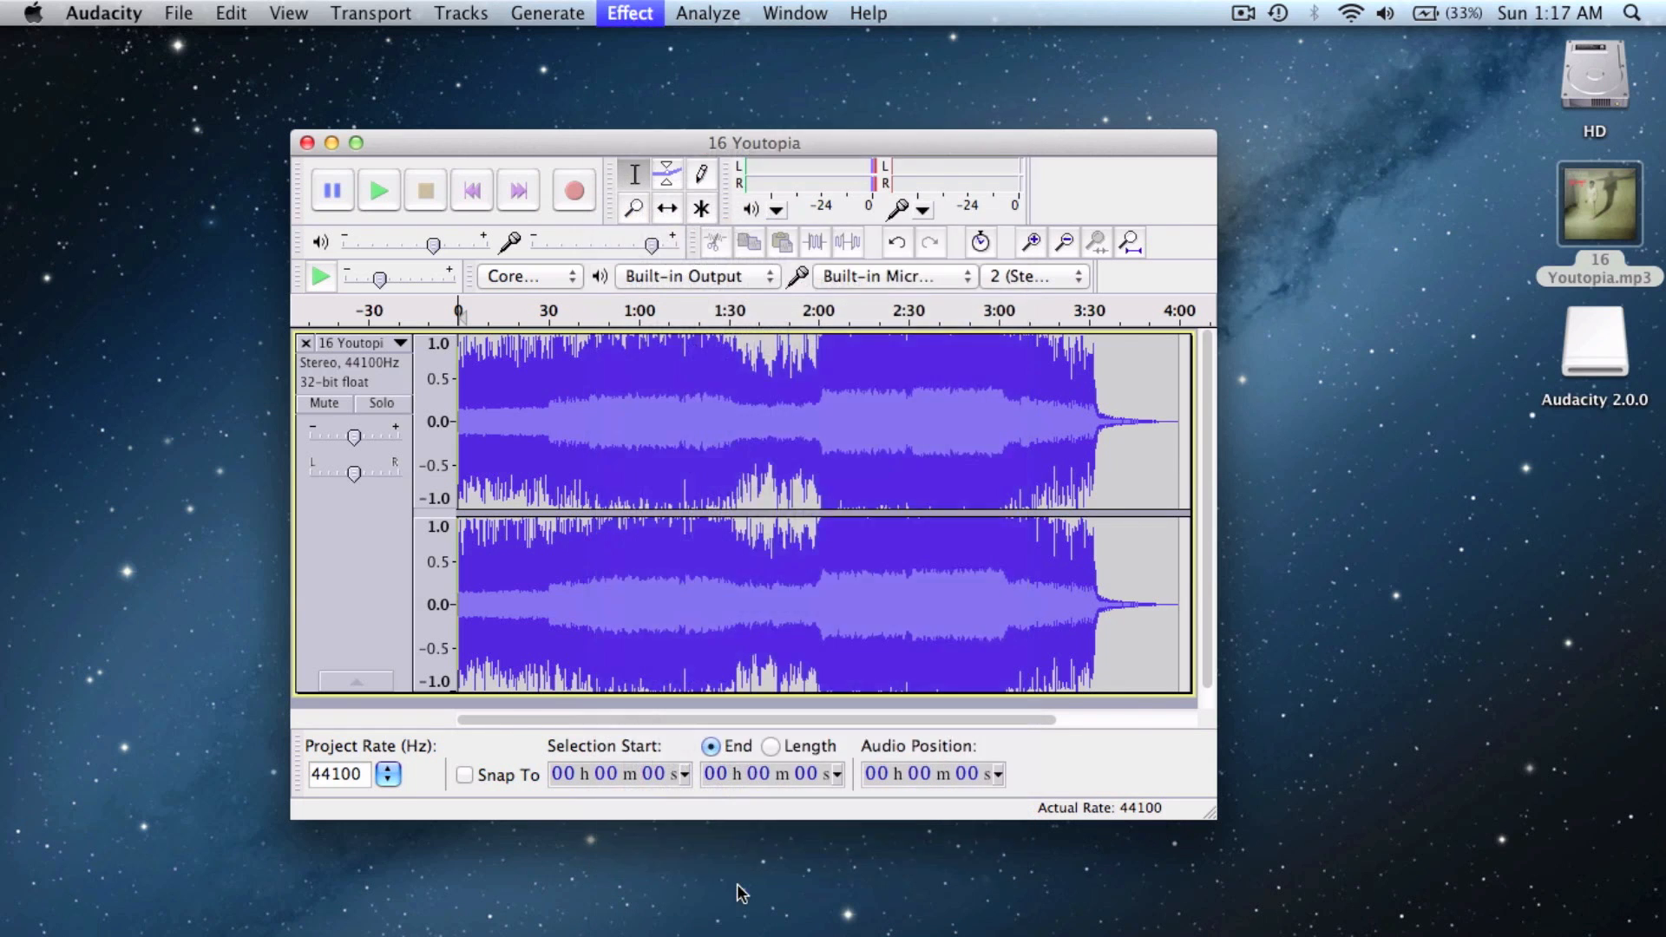
Apply Vocal Remover with default Remove vocals / Simple settings to the whole track.
left_click(628, 13)
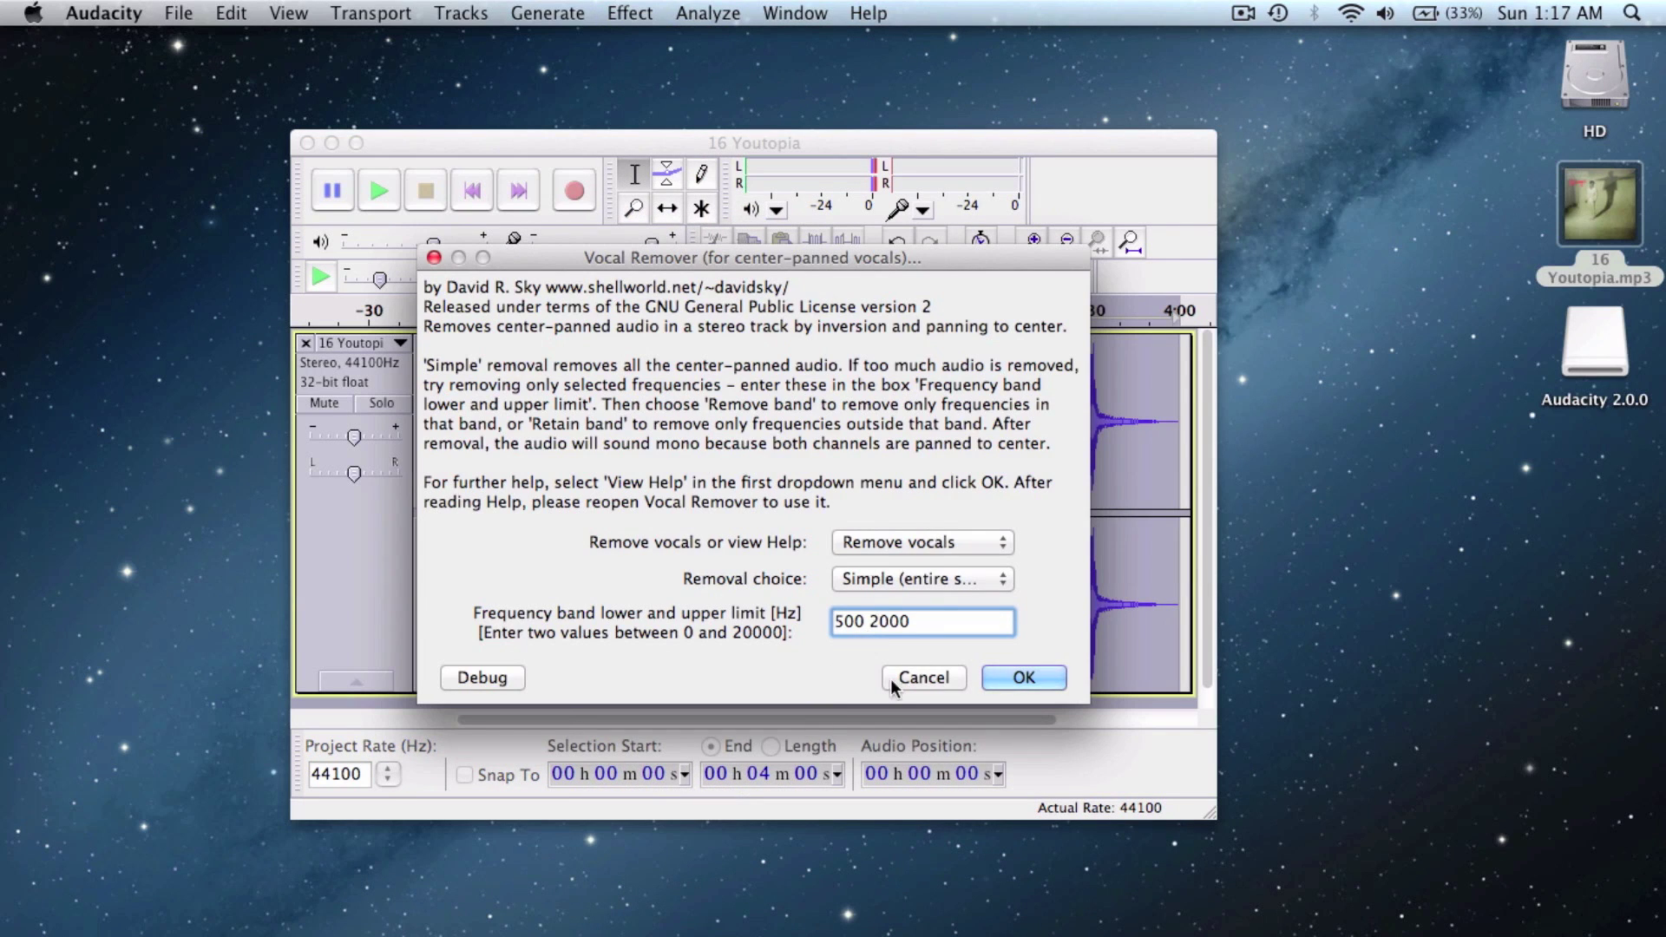
left_click(1022, 678)
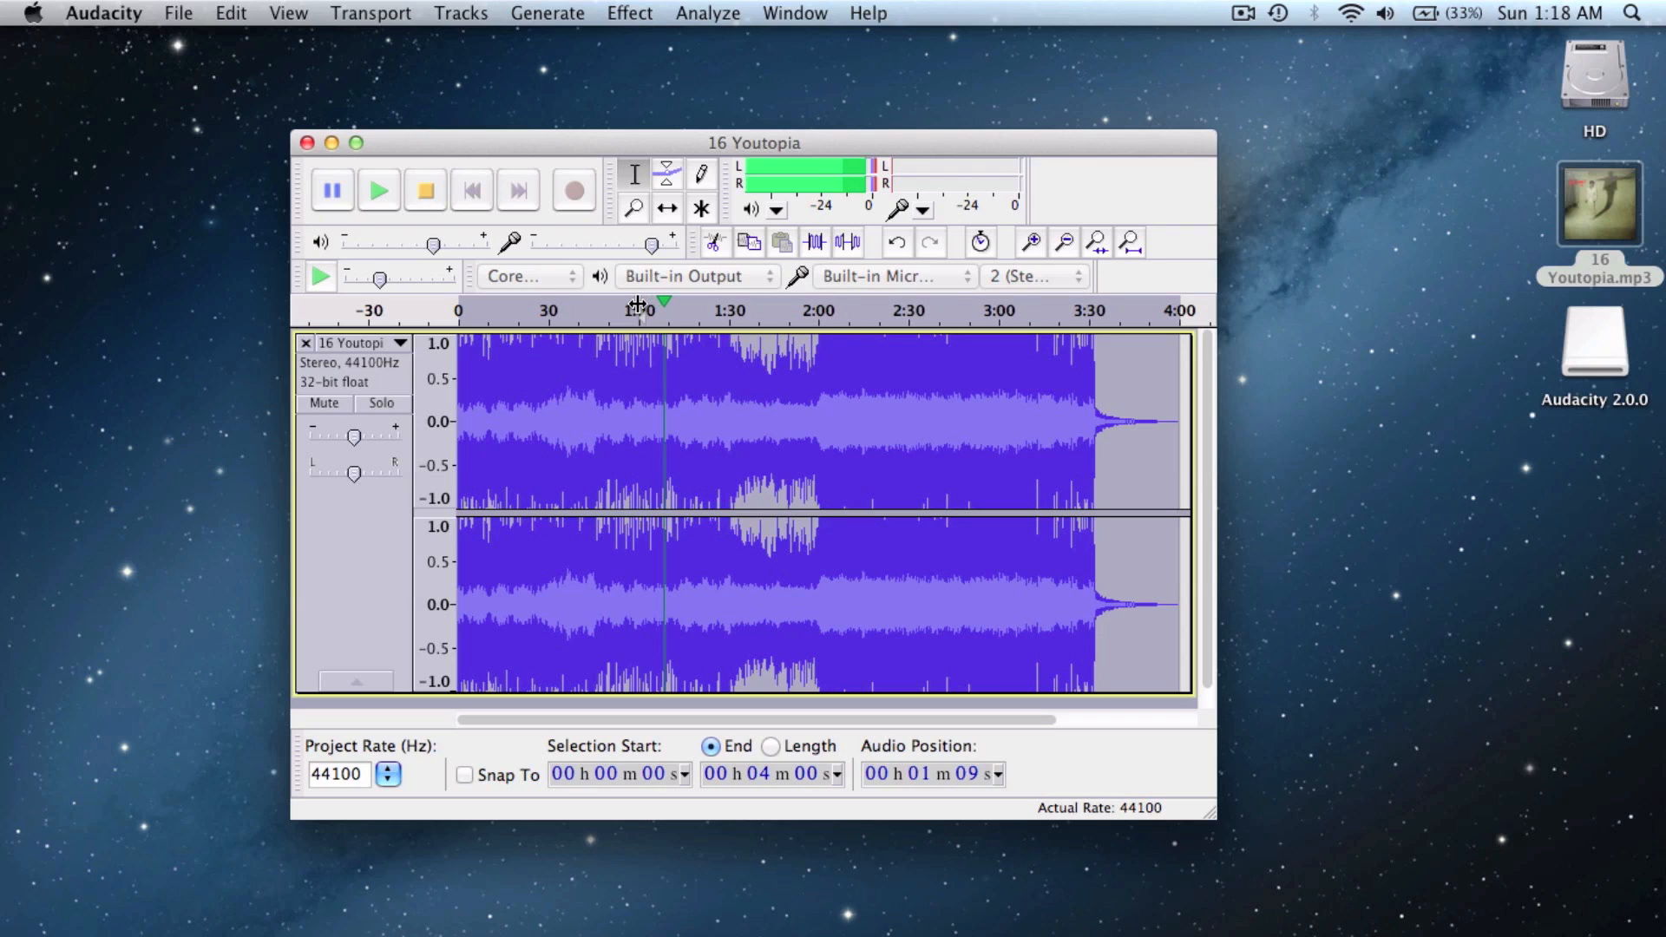
Stop playback of the vocal-removed song before reverting the effect.
left_click(424, 191)
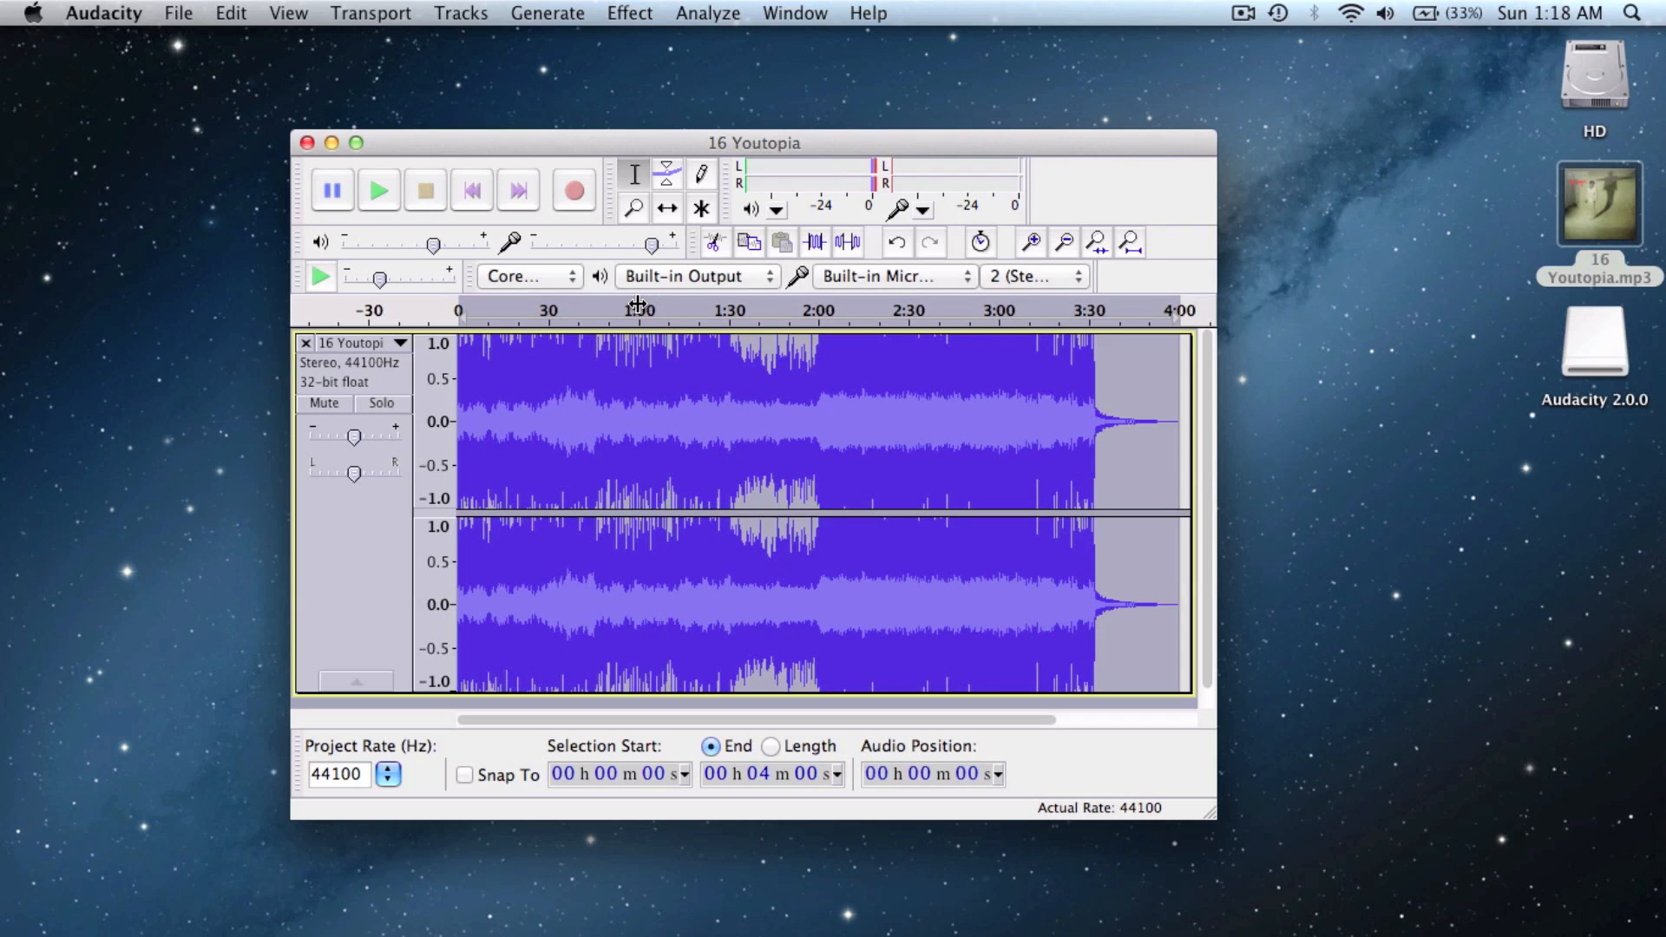
mouse_move(703, 332)
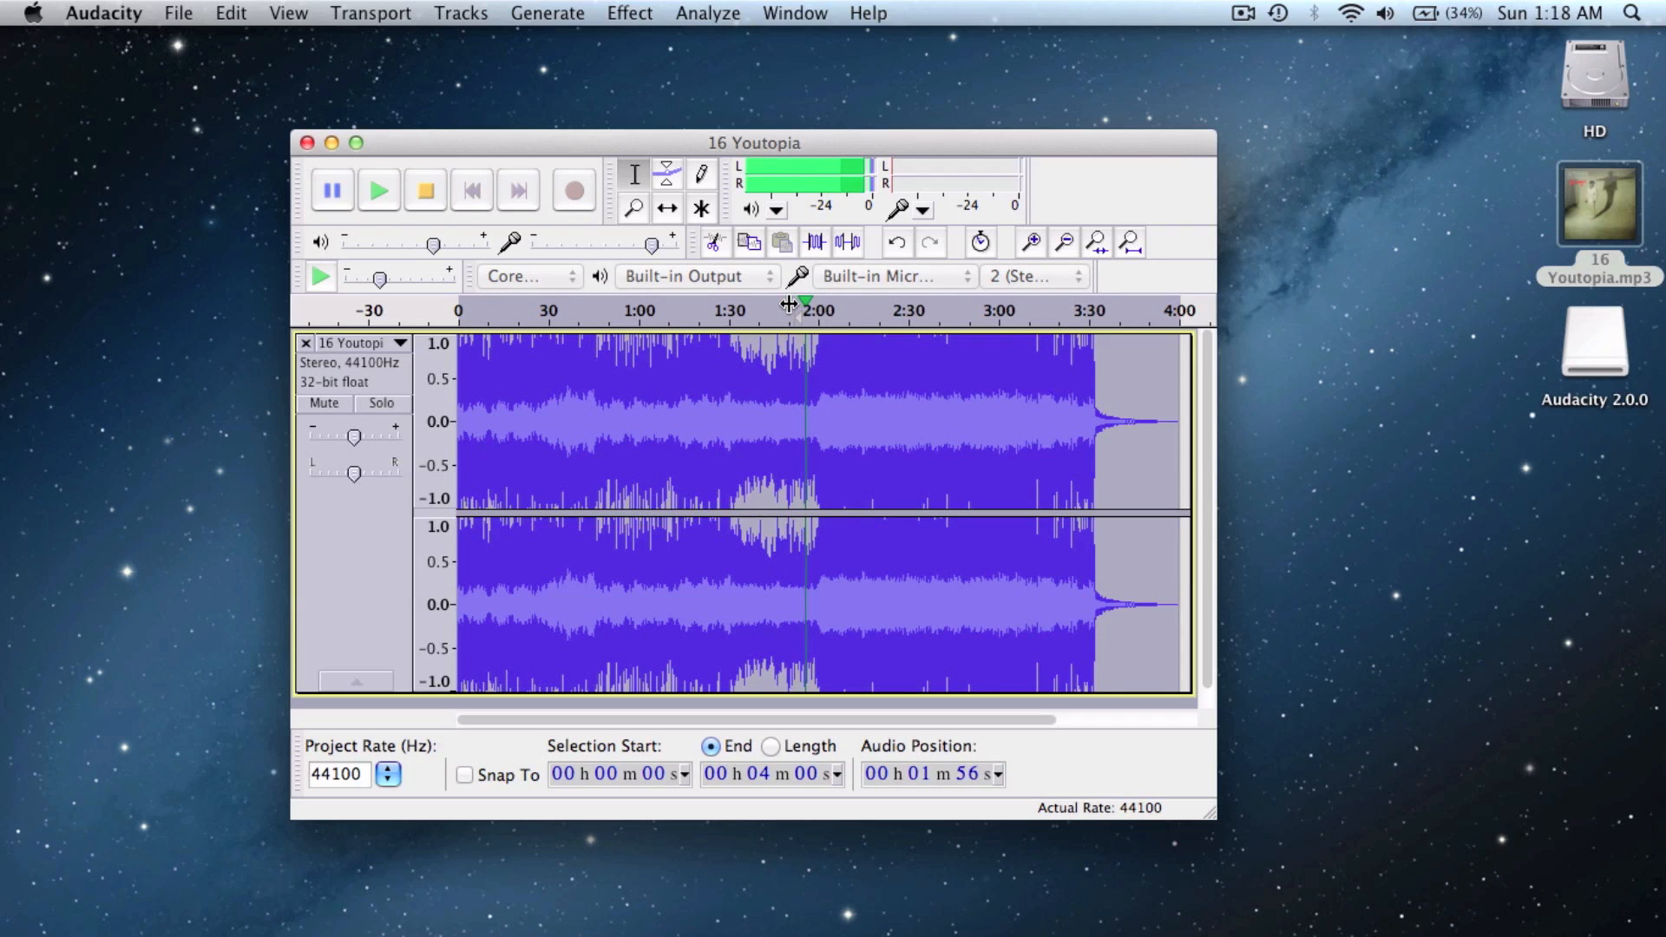
left_click(425, 191)
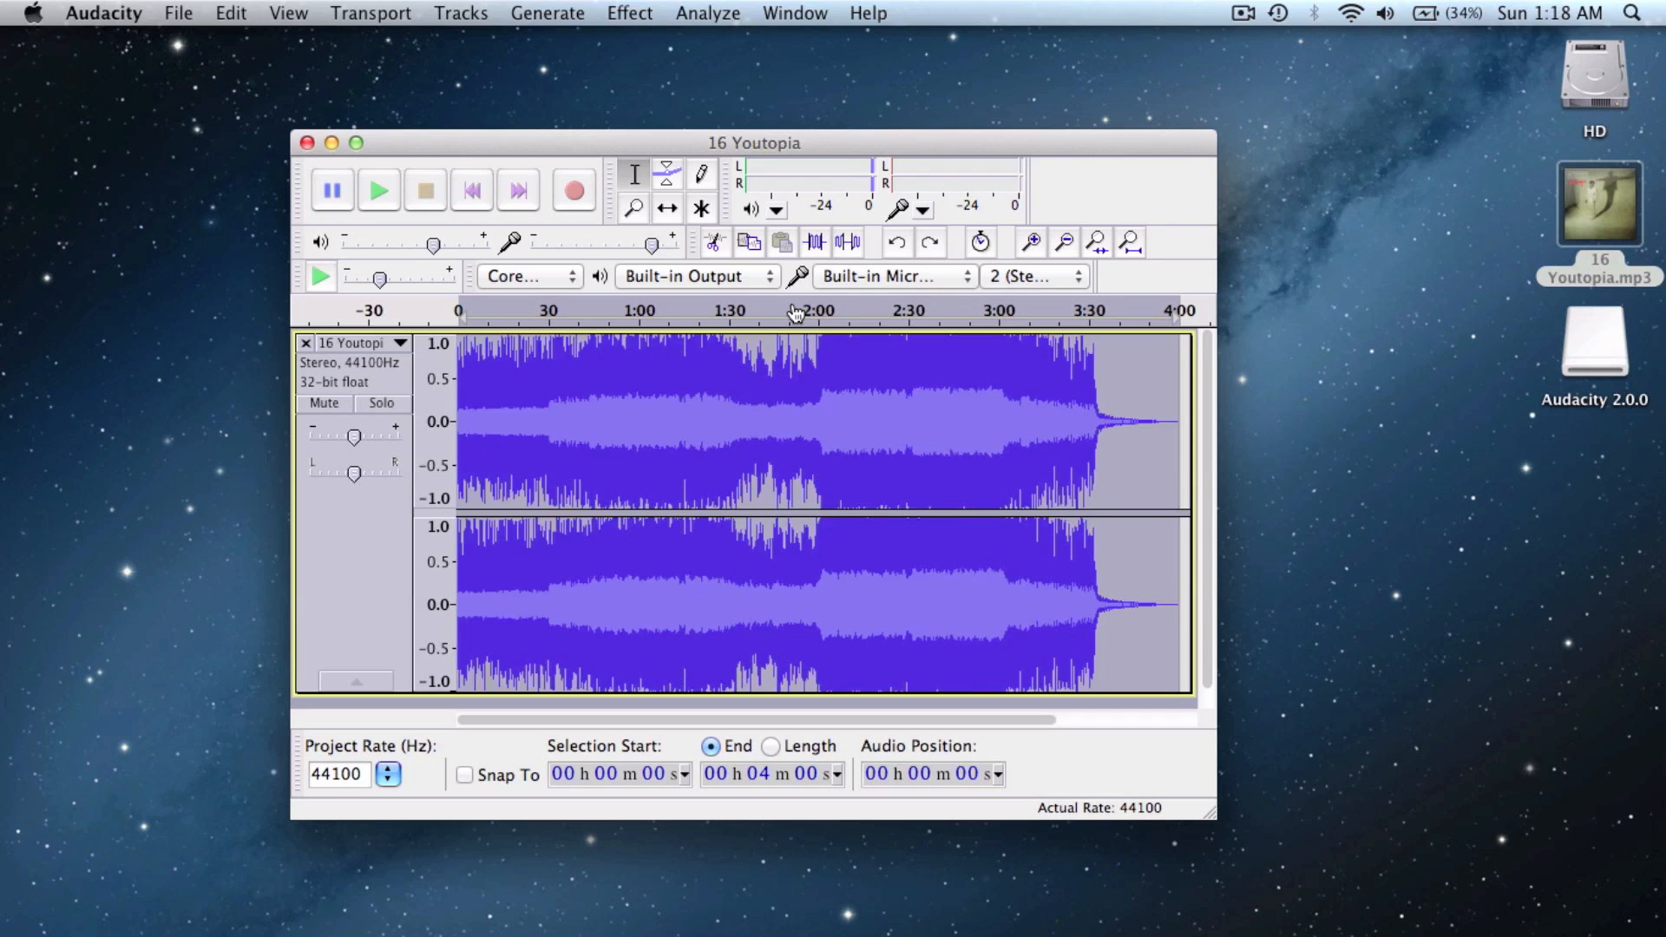
mouse_move(391, 521)
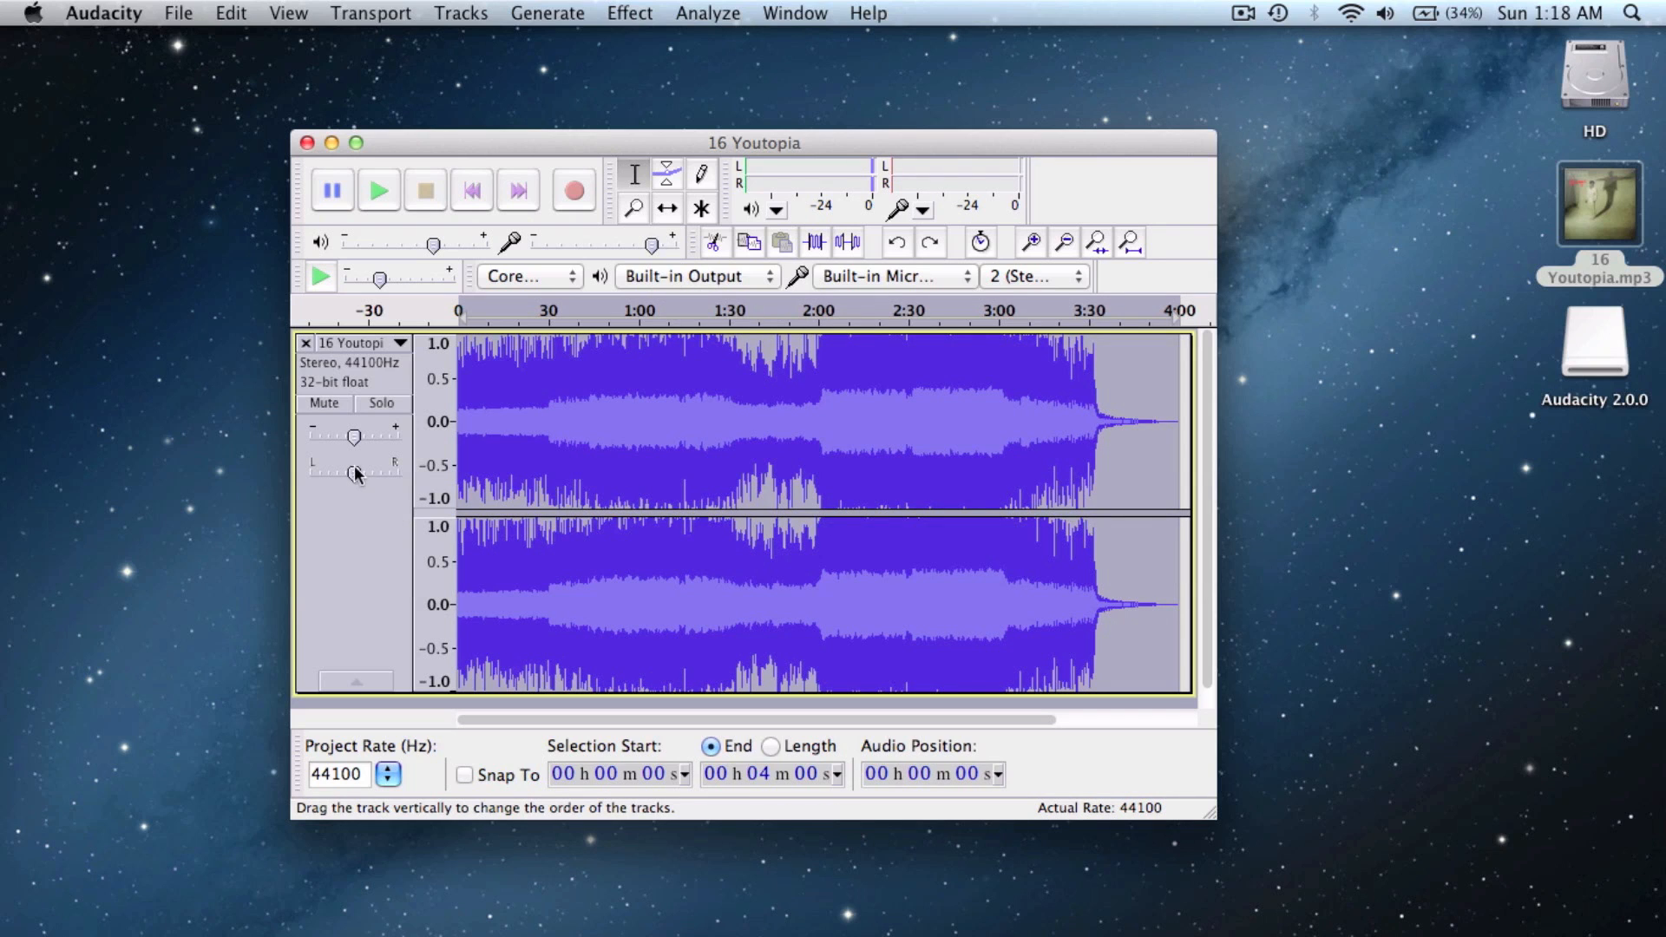
Split the stereo song into Left and Right tracks and invert the Right channel's waveform.
left_click(401, 341)
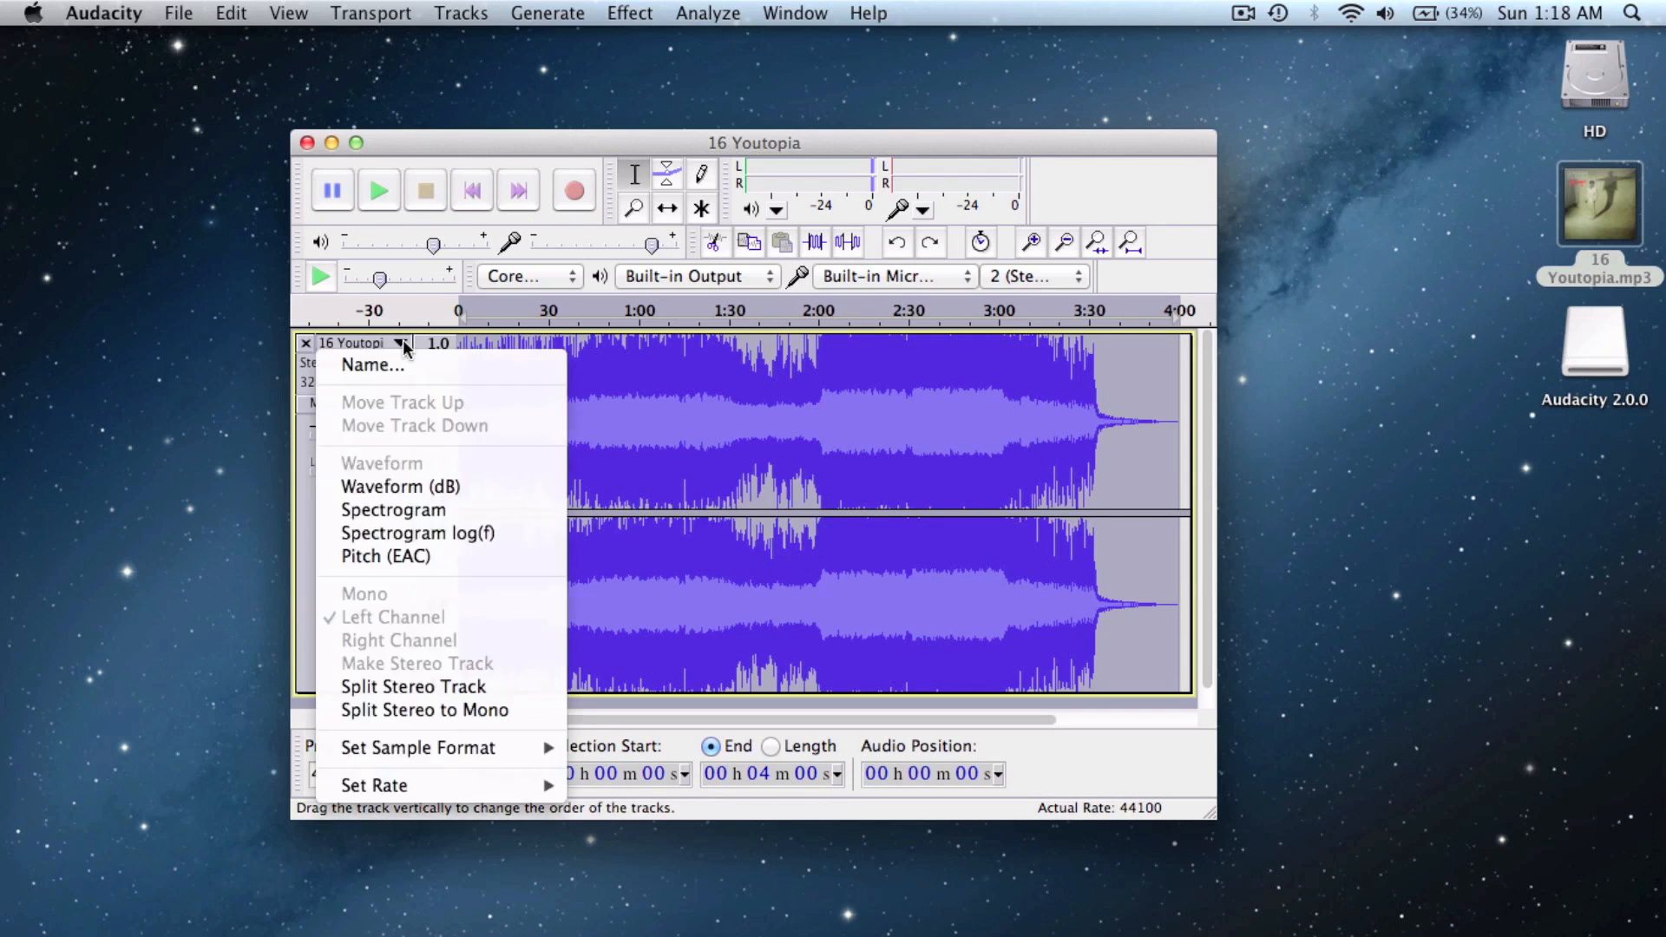
left_click(413, 686)
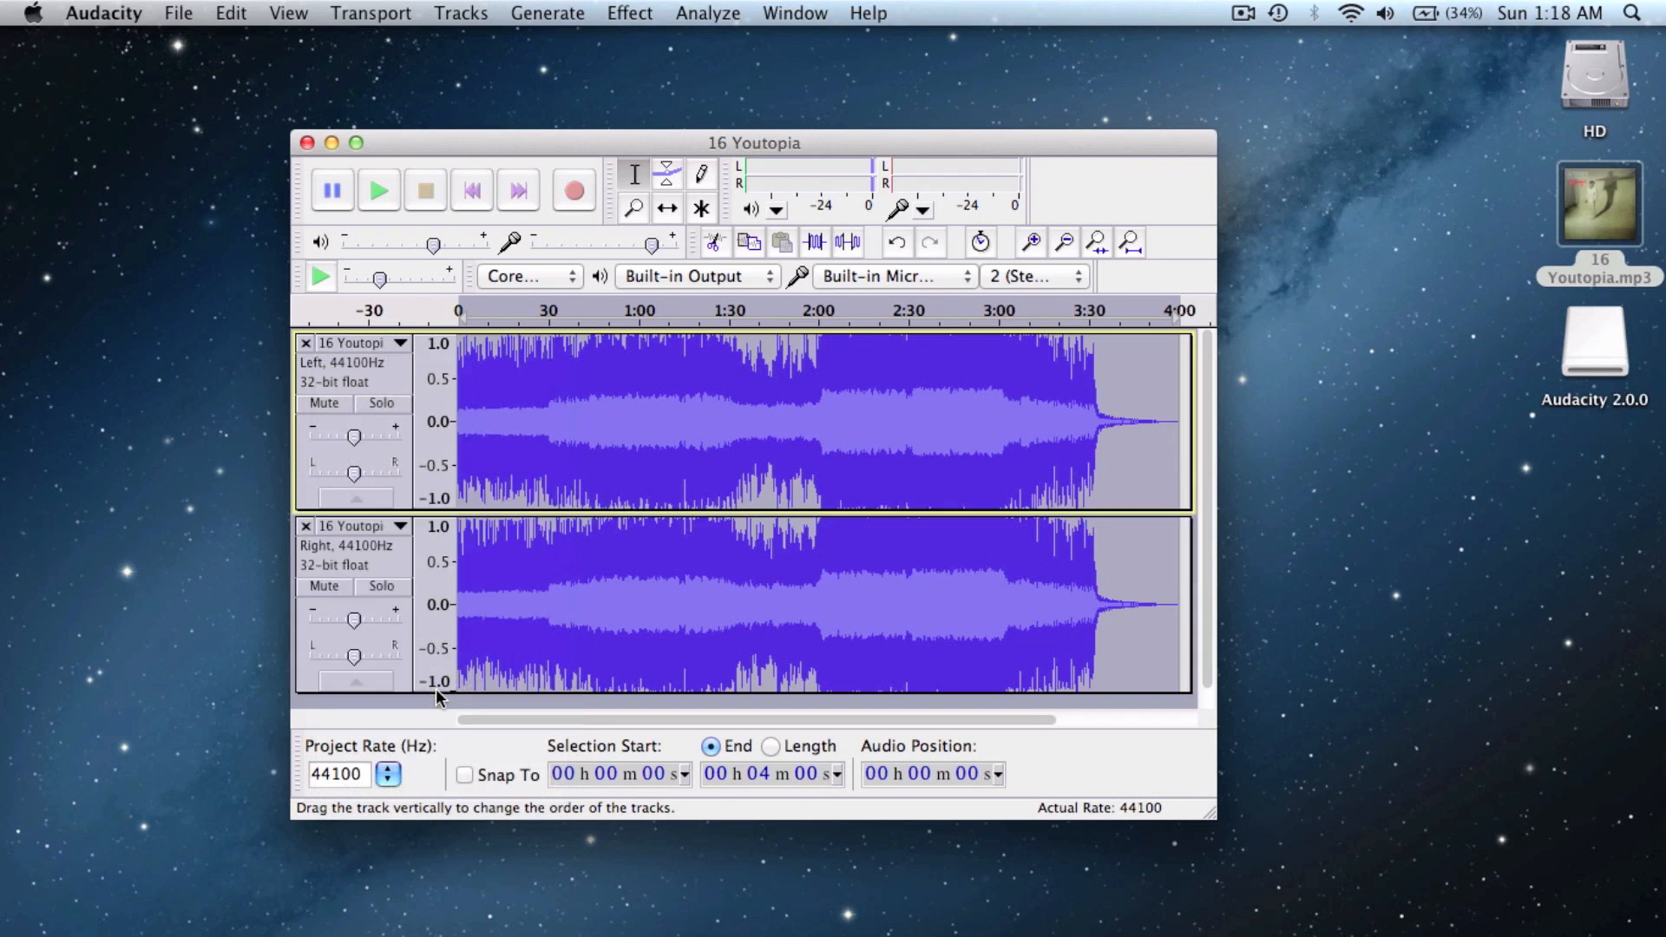
mouse_move(399, 562)
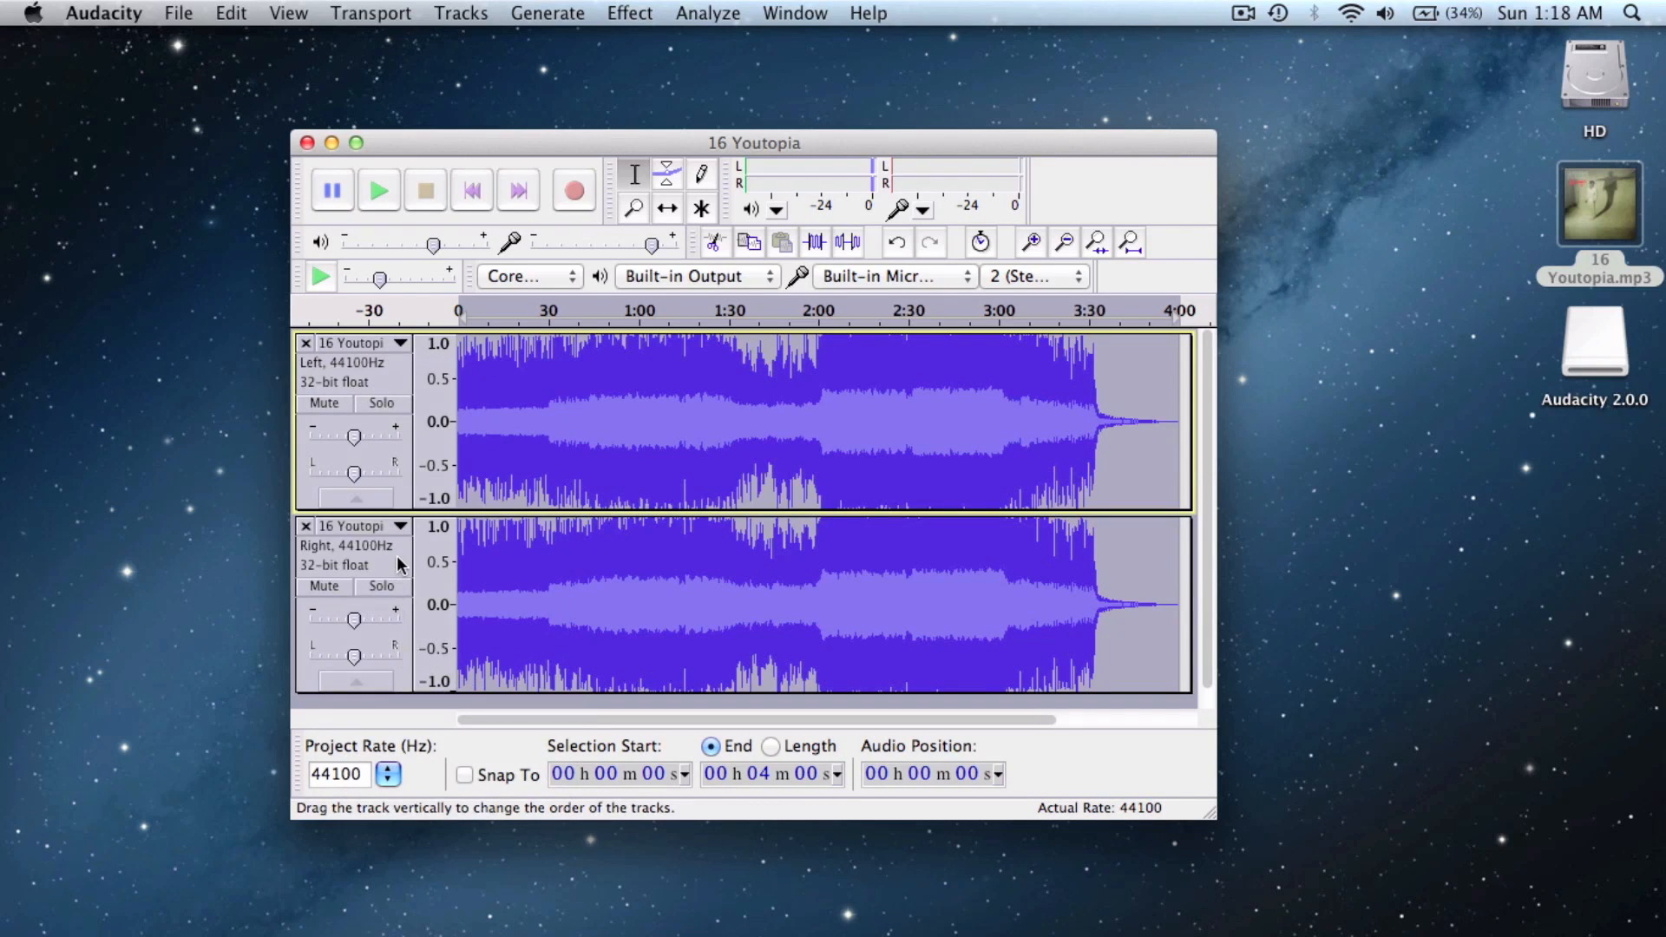
left_click(745, 605)
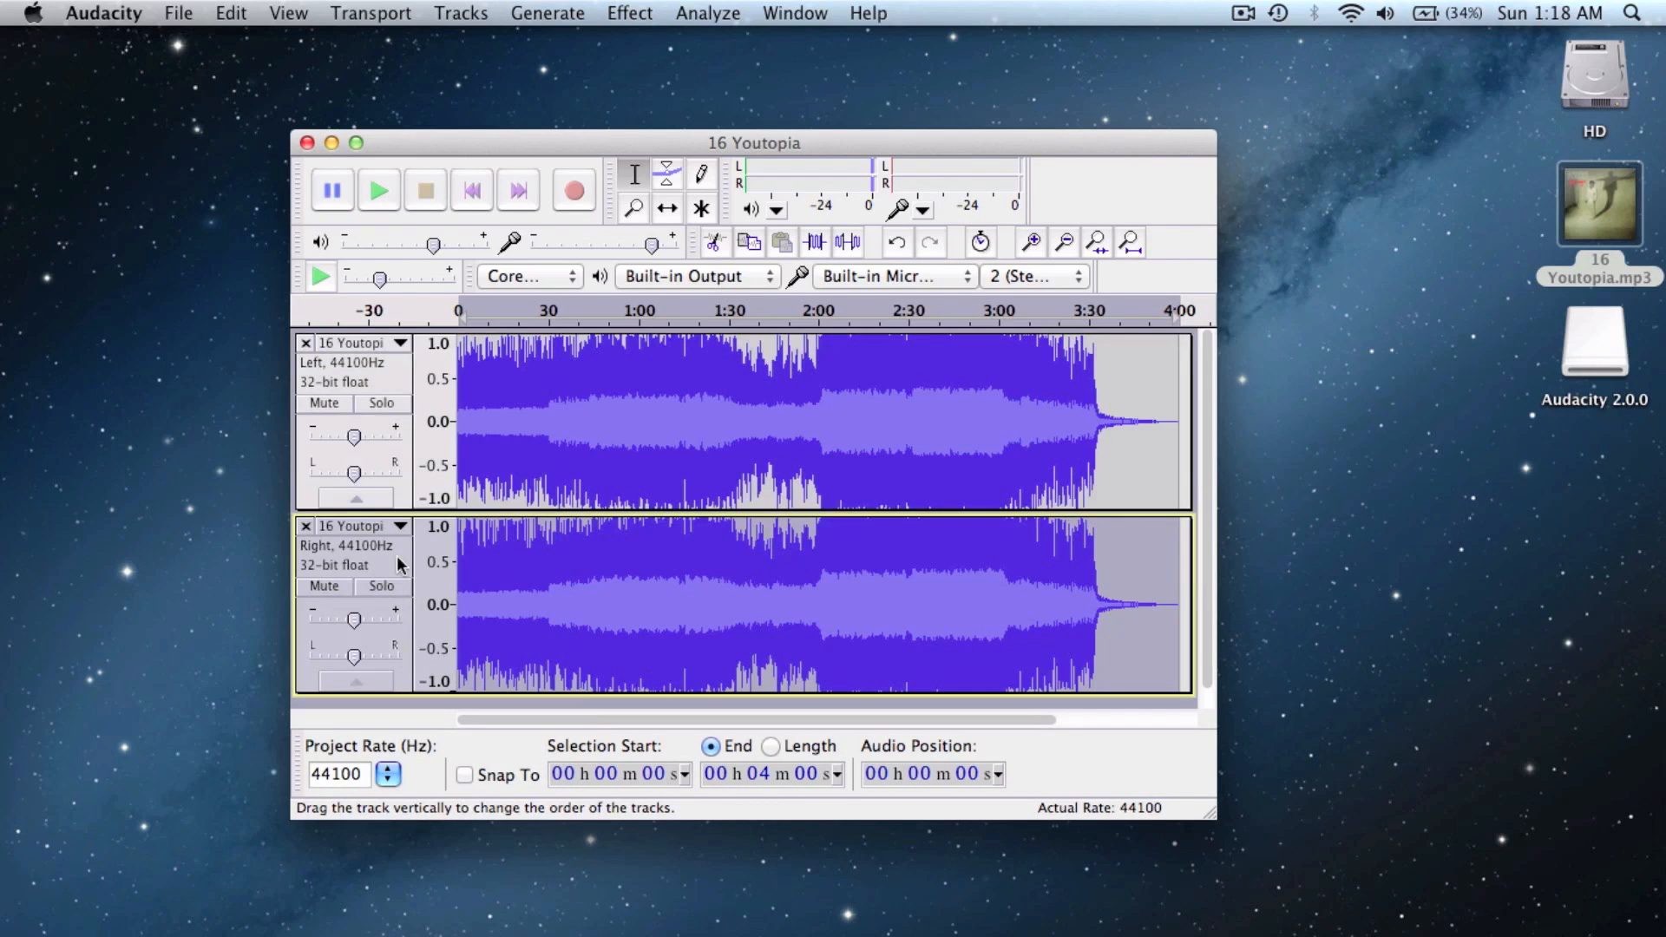
left_click(628, 12)
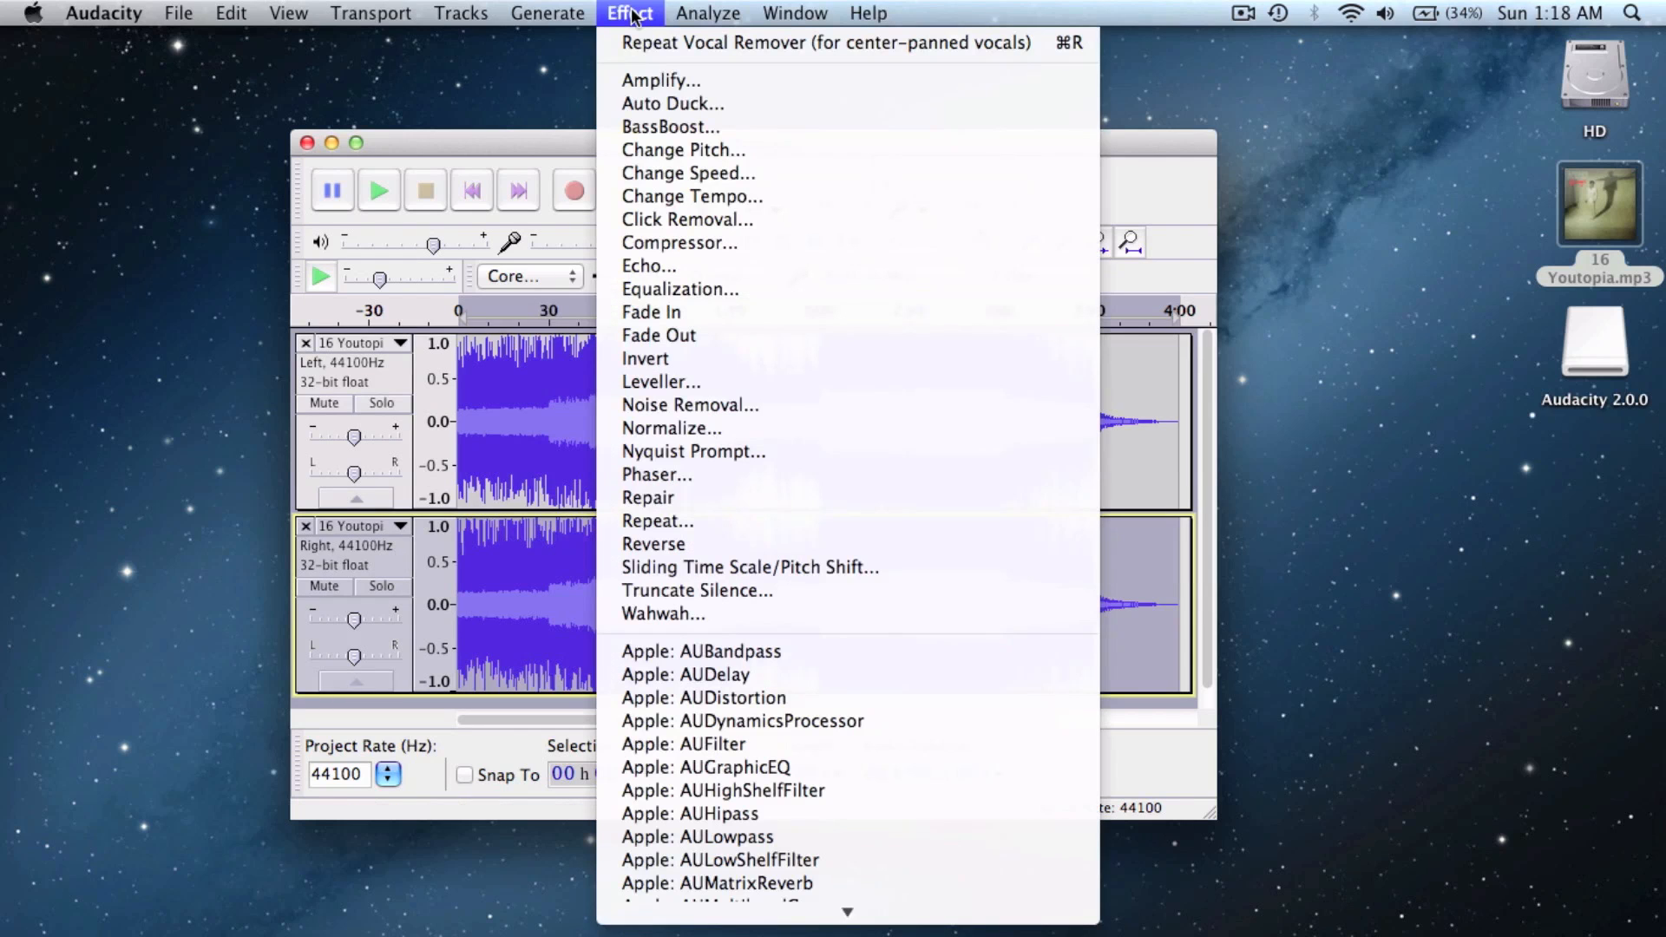
mouse_move(655, 544)
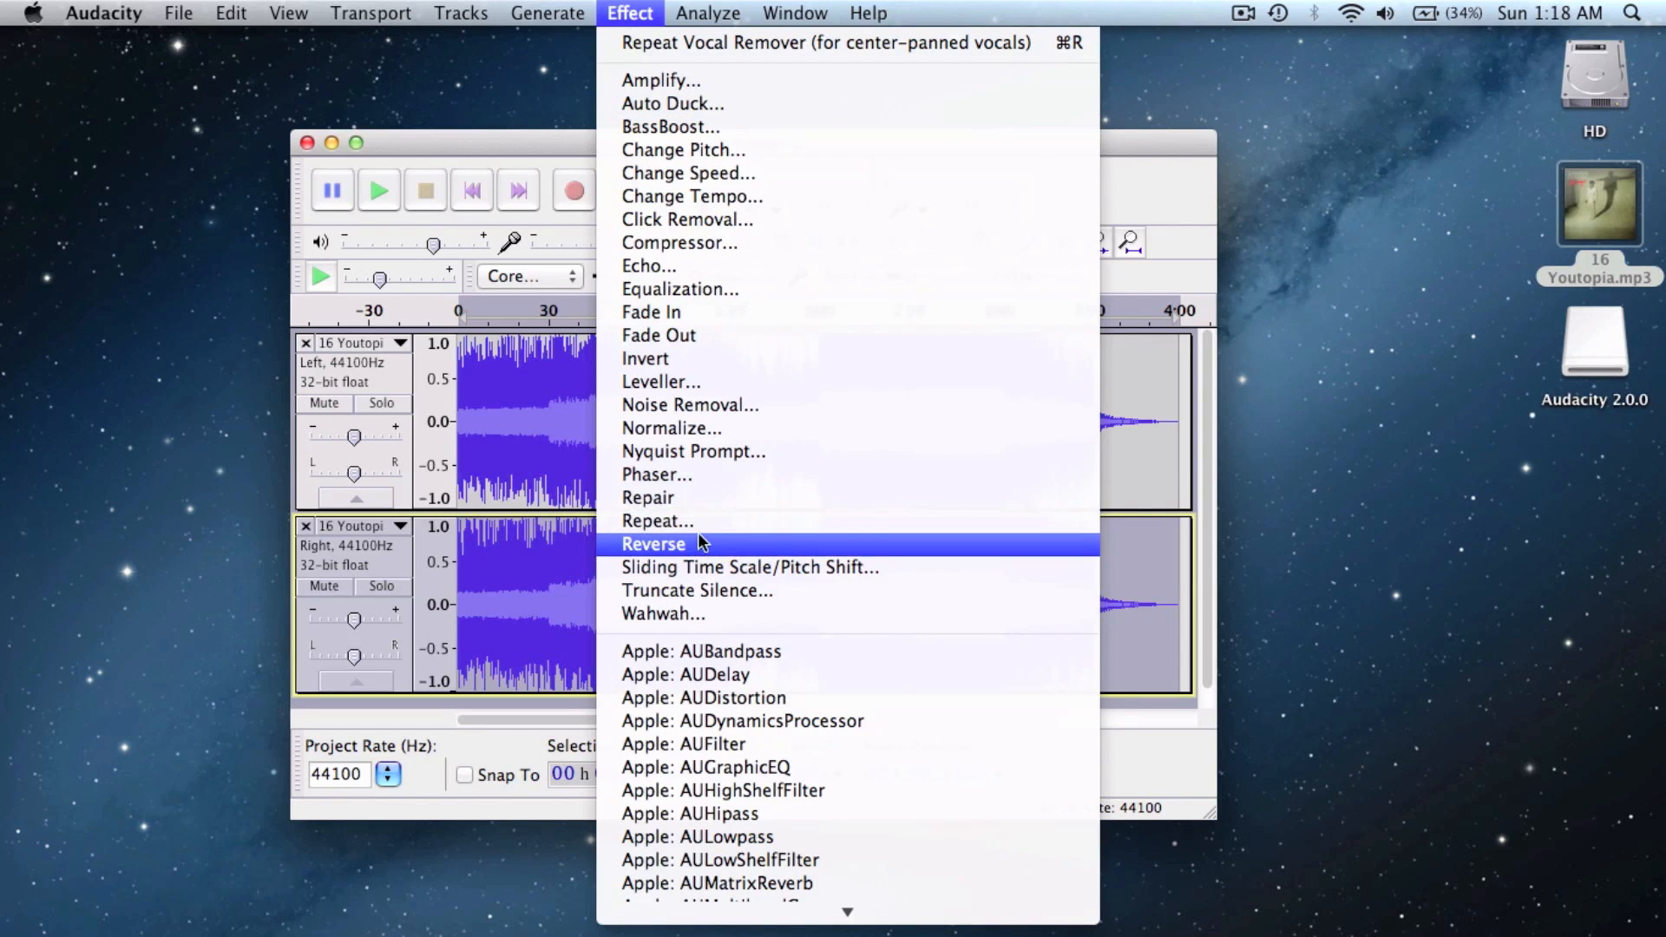
left_click(654, 543)
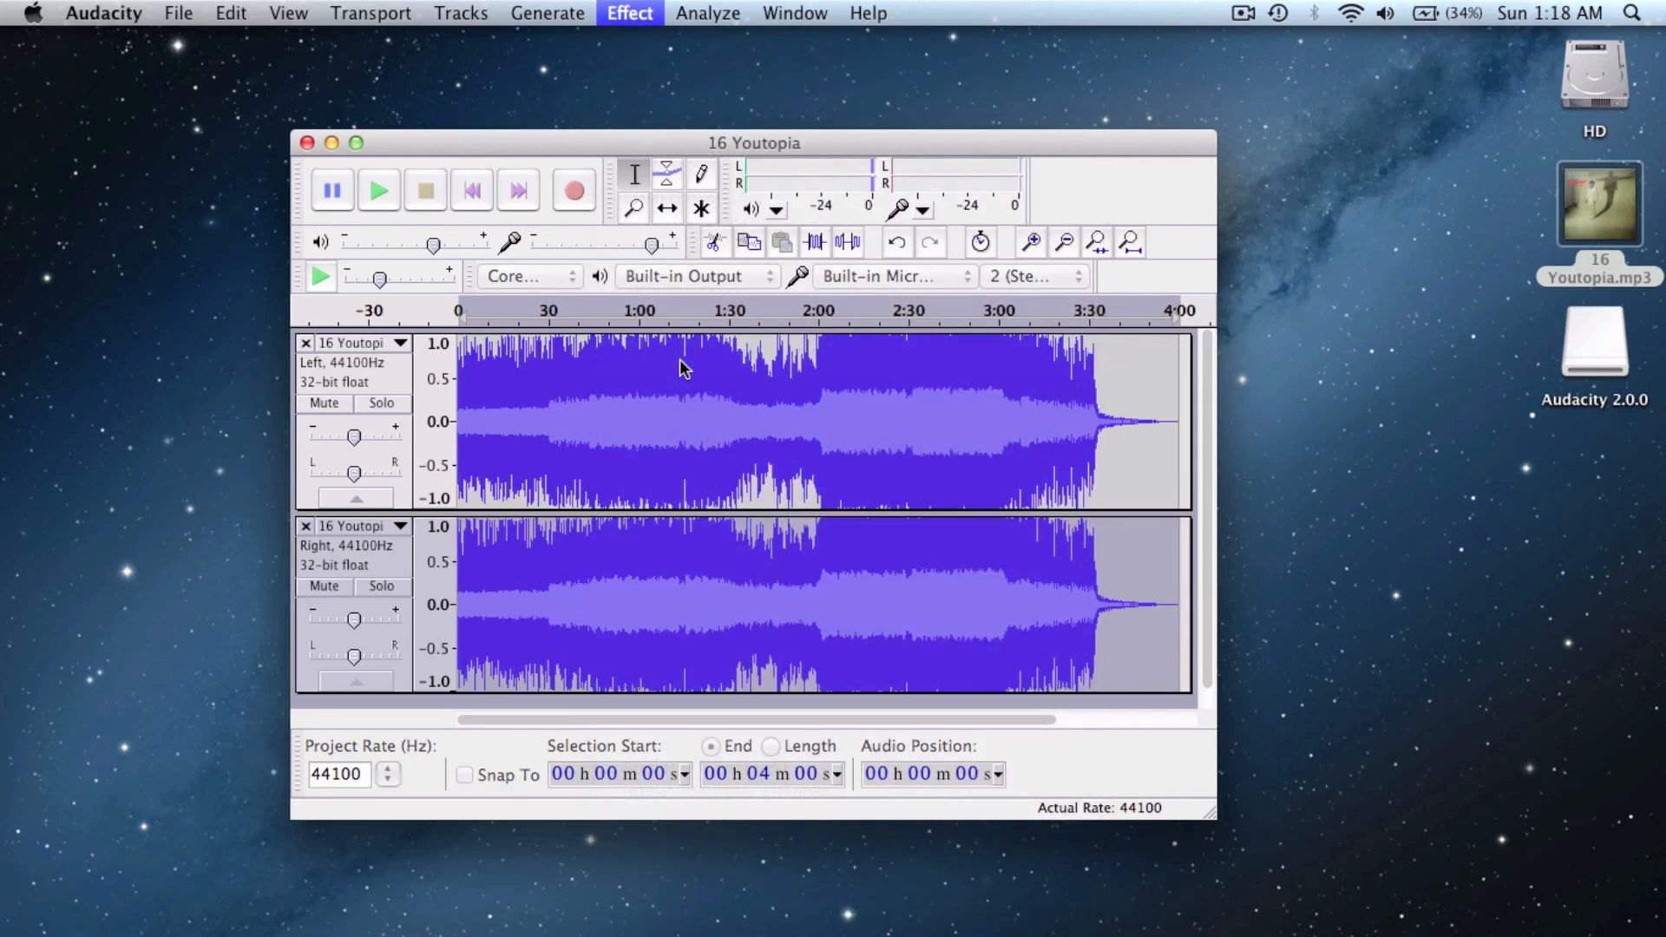
left_click(745, 606)
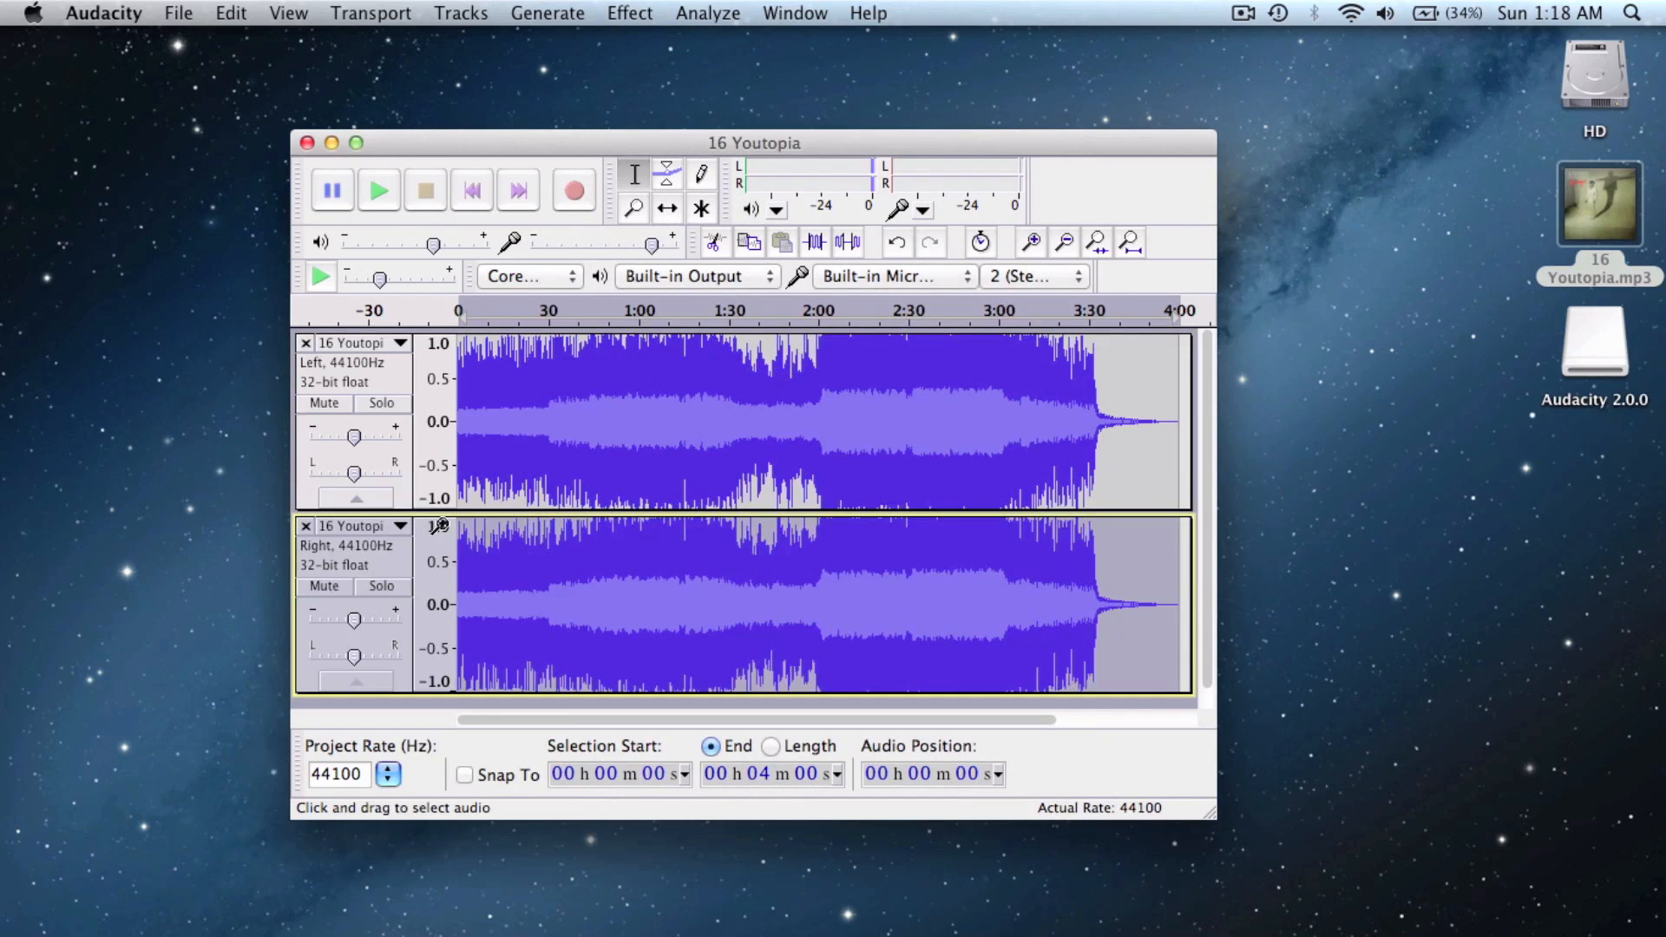
Set the Right track to Mono and play back the combined result.
left_click(401, 526)
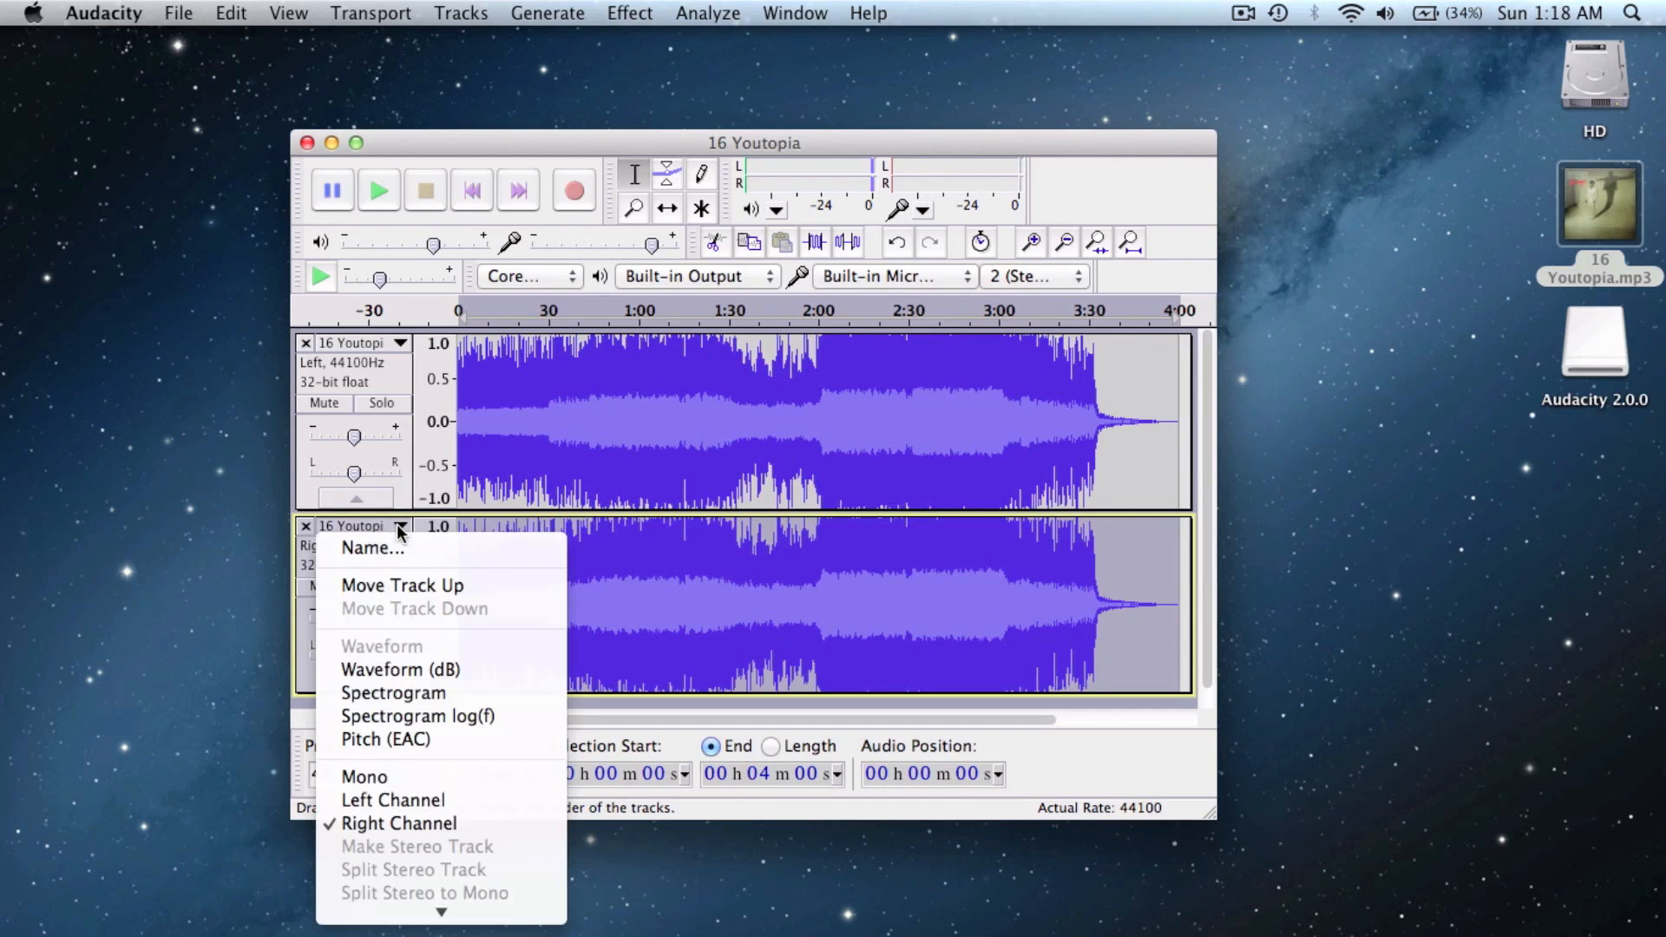
mouse_move(364, 778)
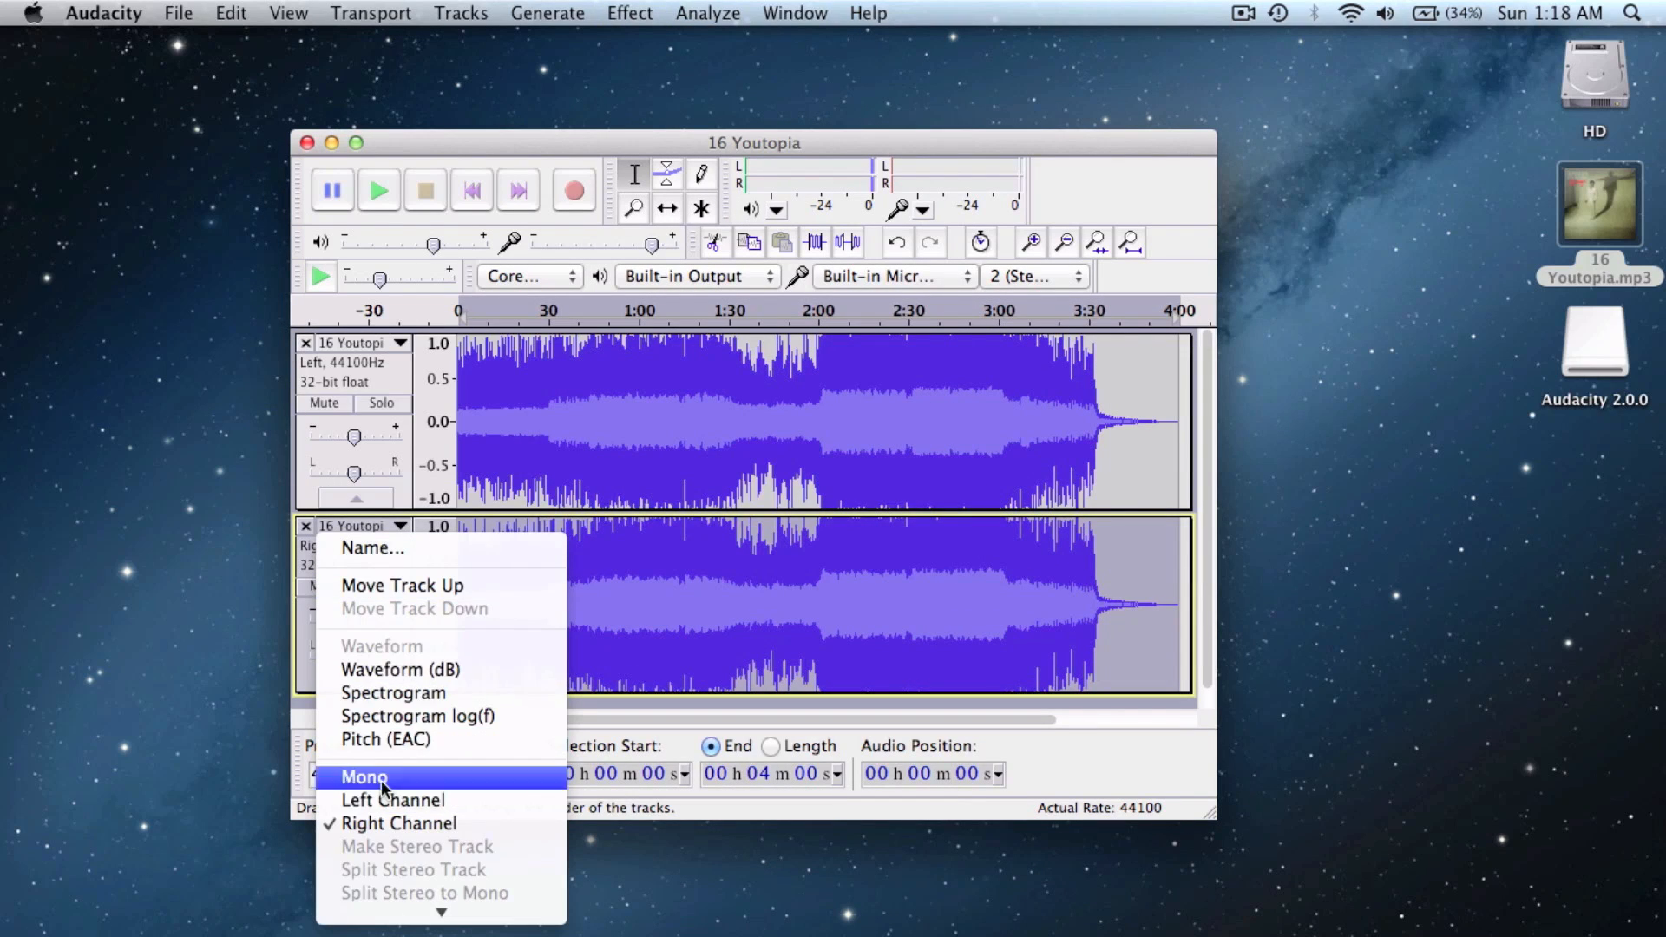
left_click(401, 344)
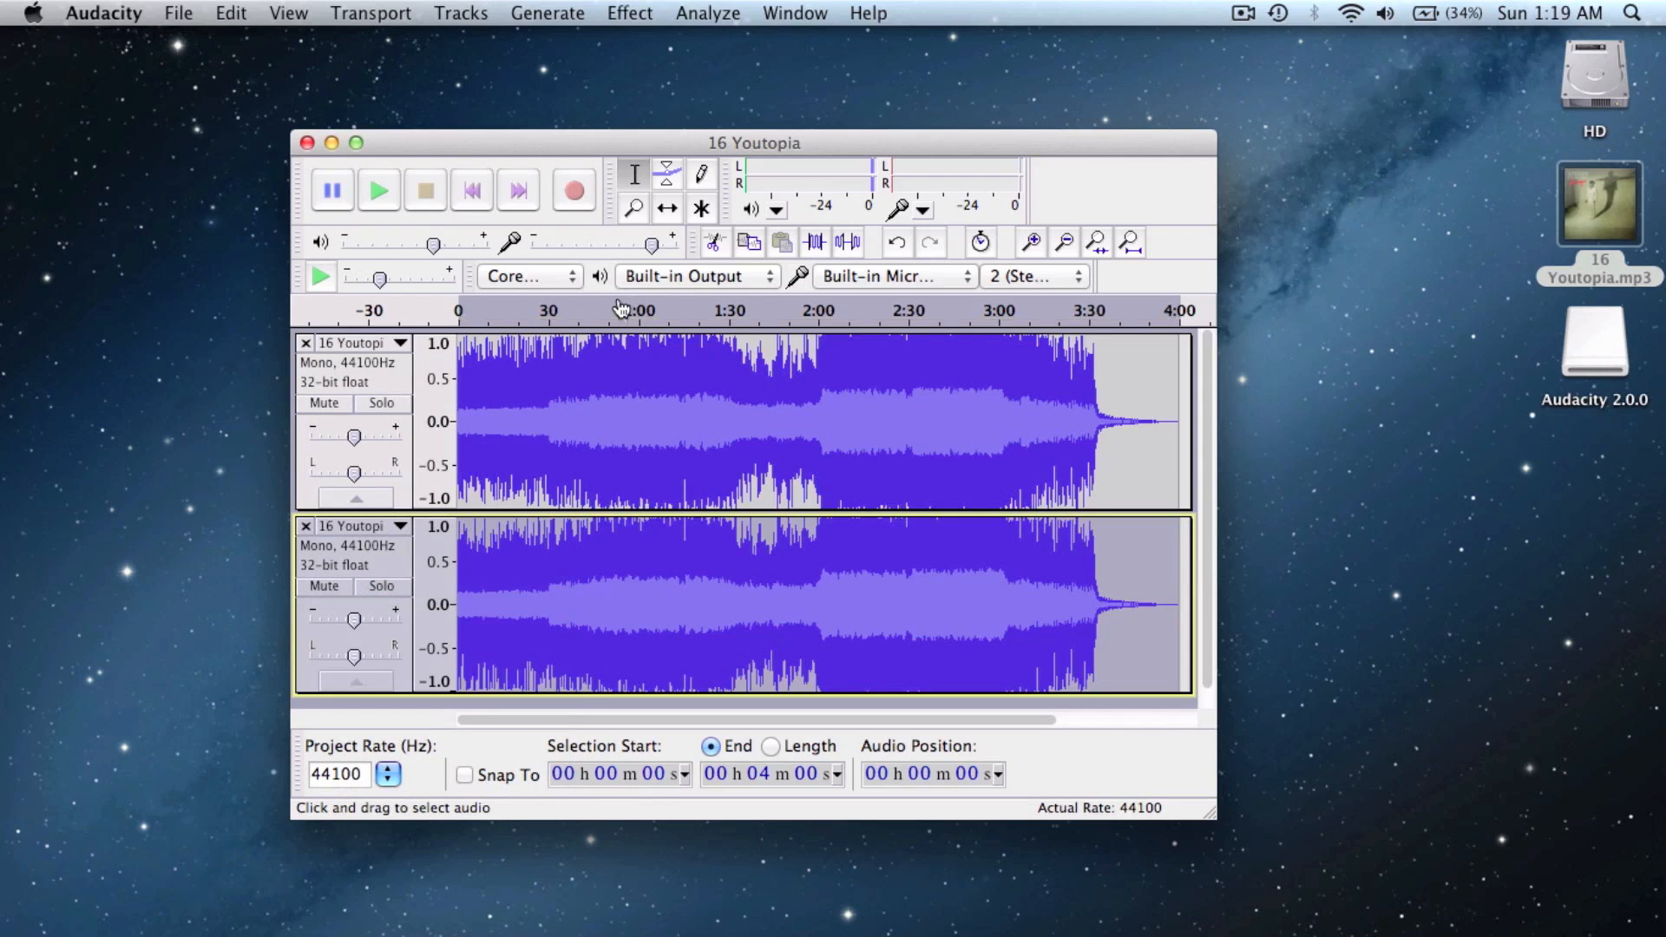
left_click(377, 191)
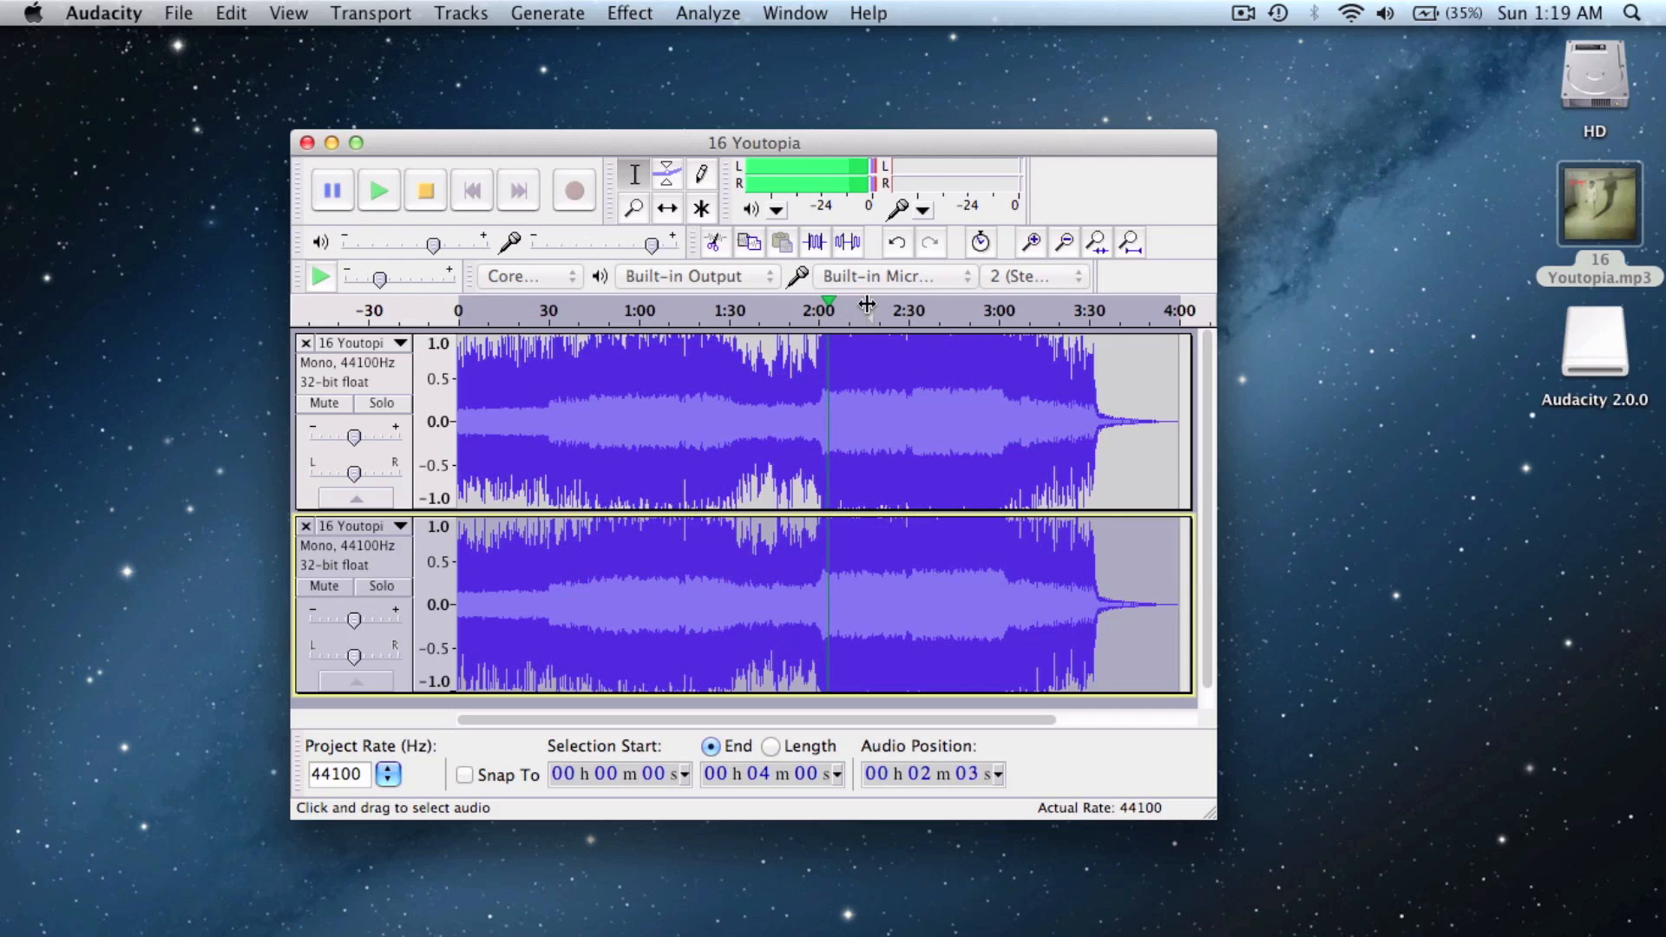
left_click(953, 309)
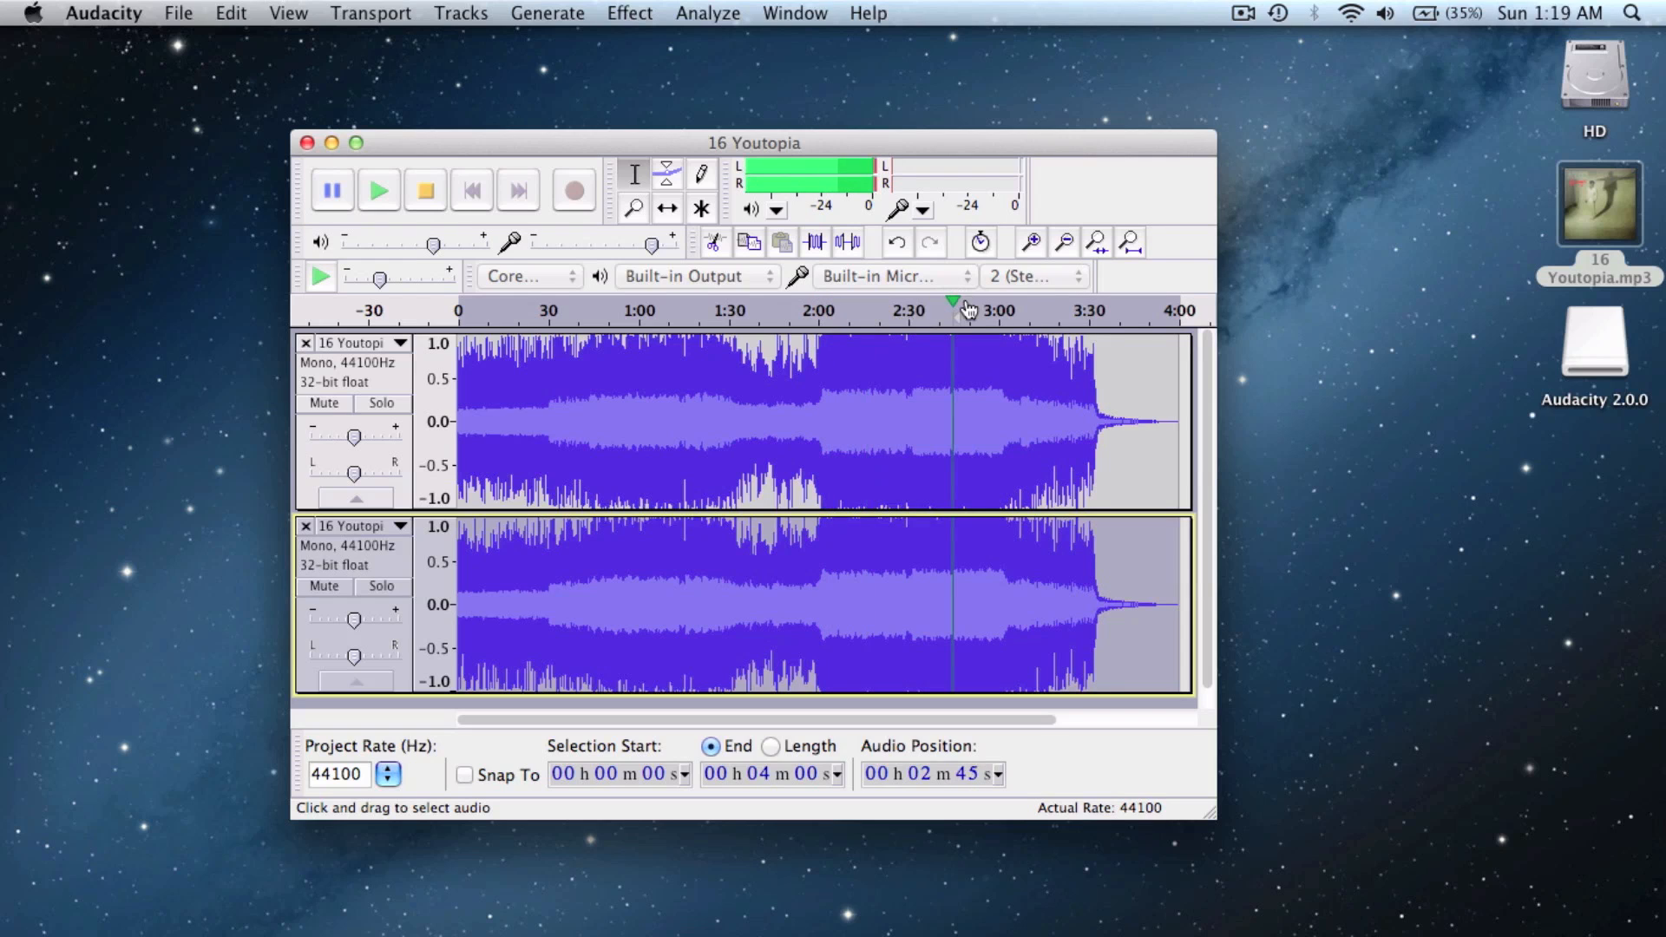
left_click(470, 191)
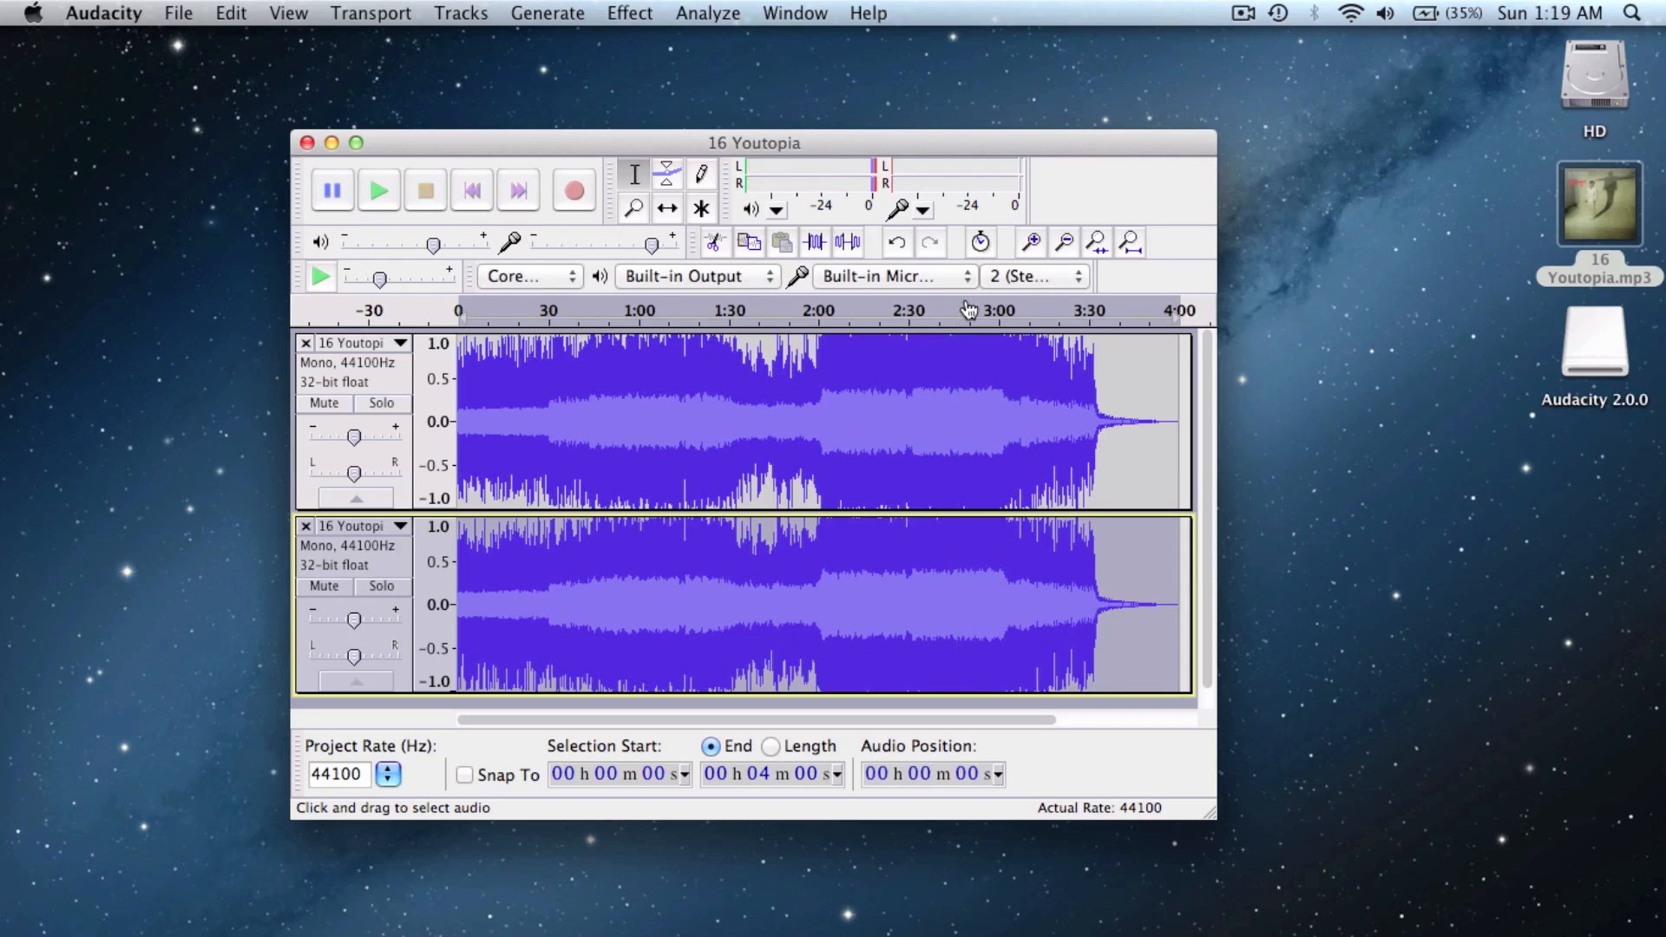